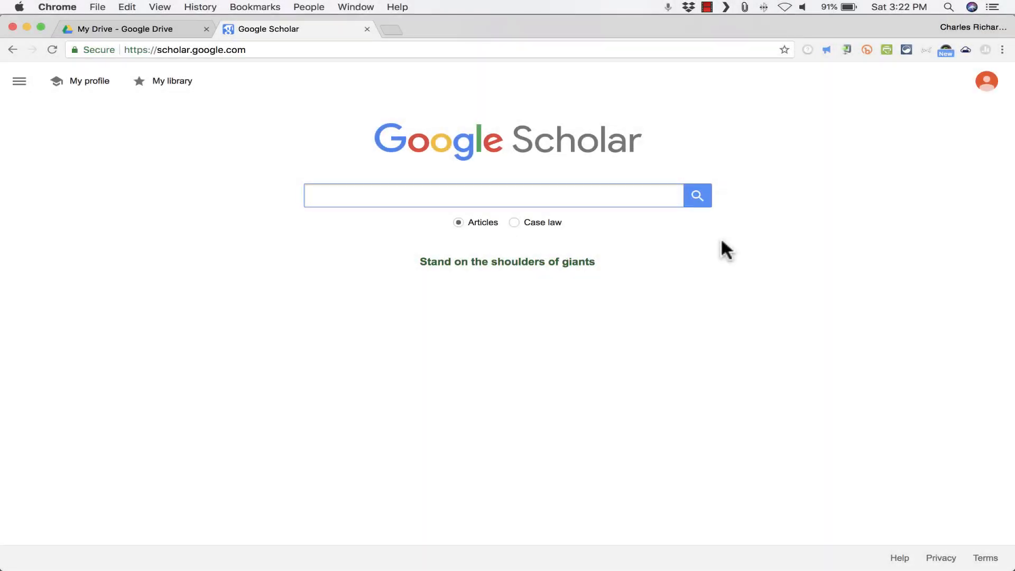
Switch to the My Drive tab and show the New item choices.
click(494, 196)
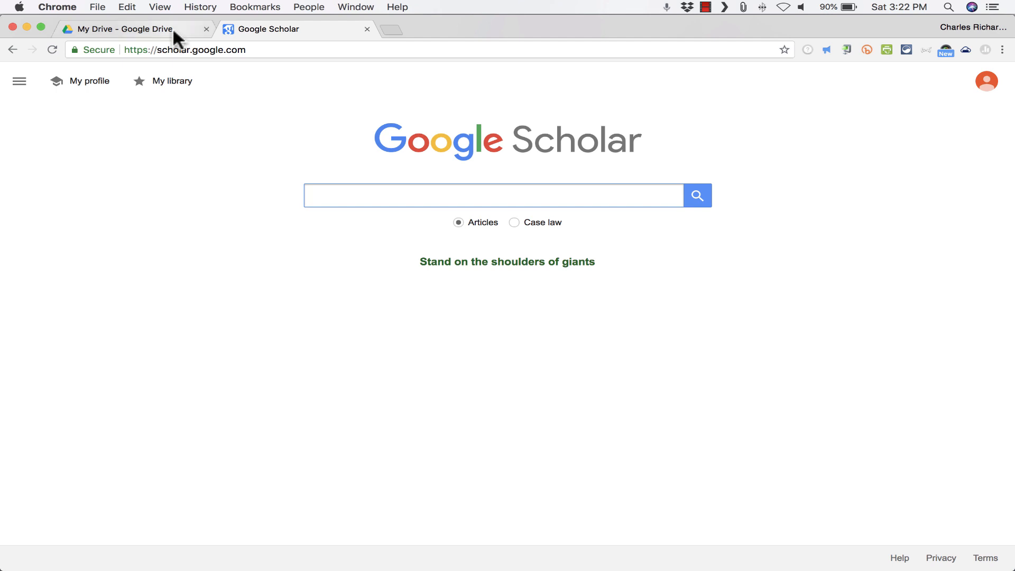
click(123, 29)
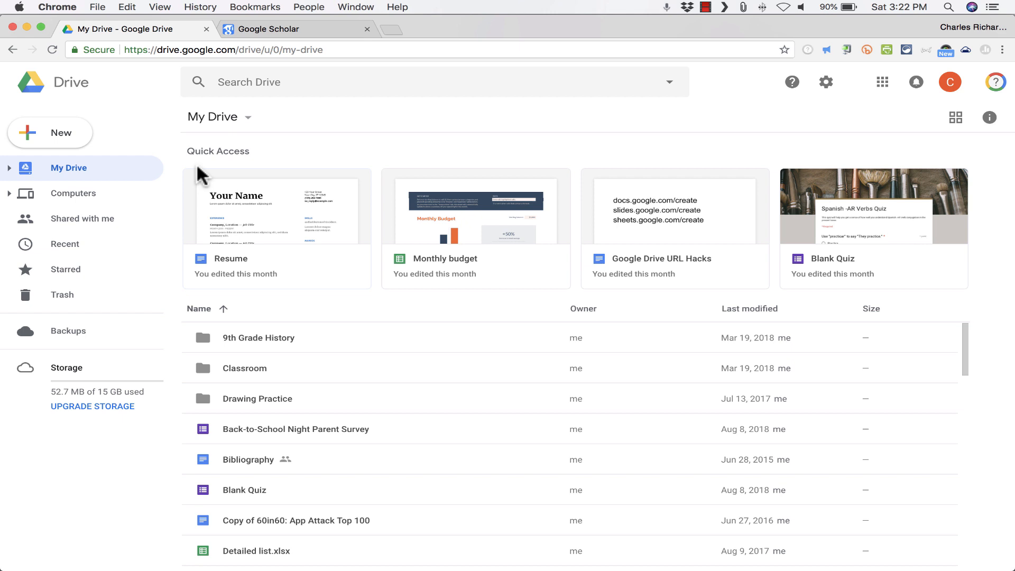
click(50, 134)
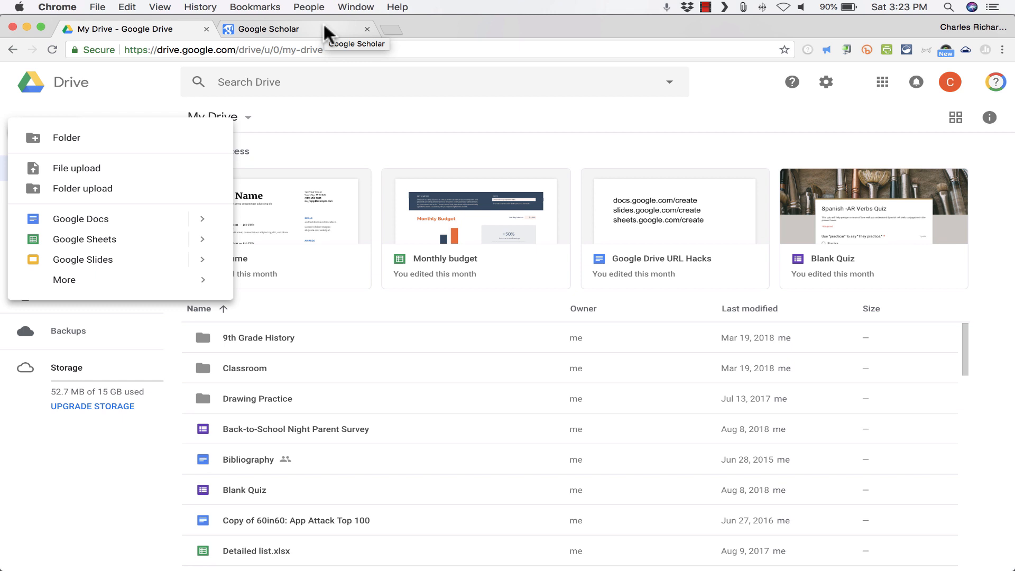
Search Google Scholar for 'flipped classroom' and look through the results.
click(267, 28)
text(flipped c)
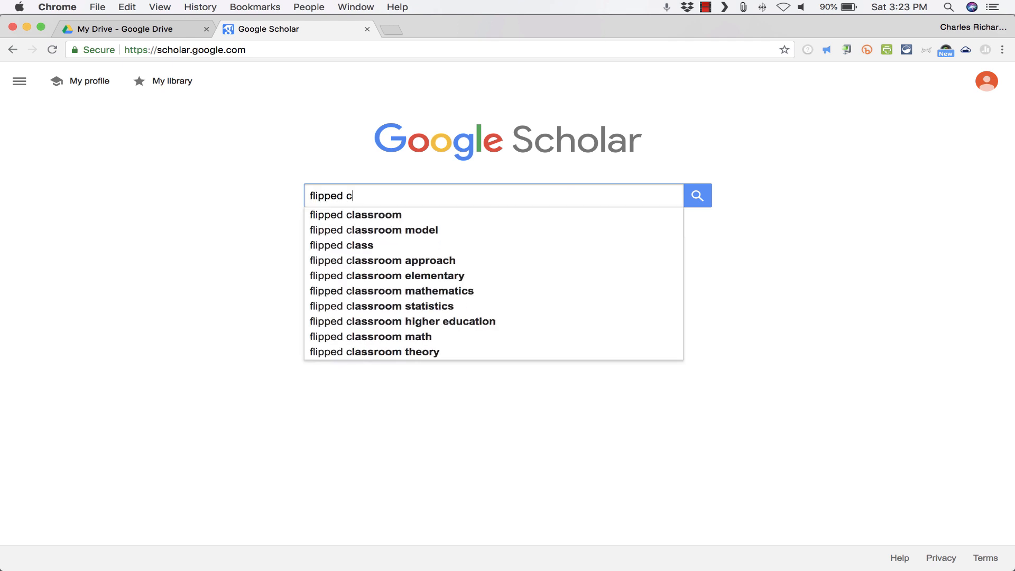
click(355, 215)
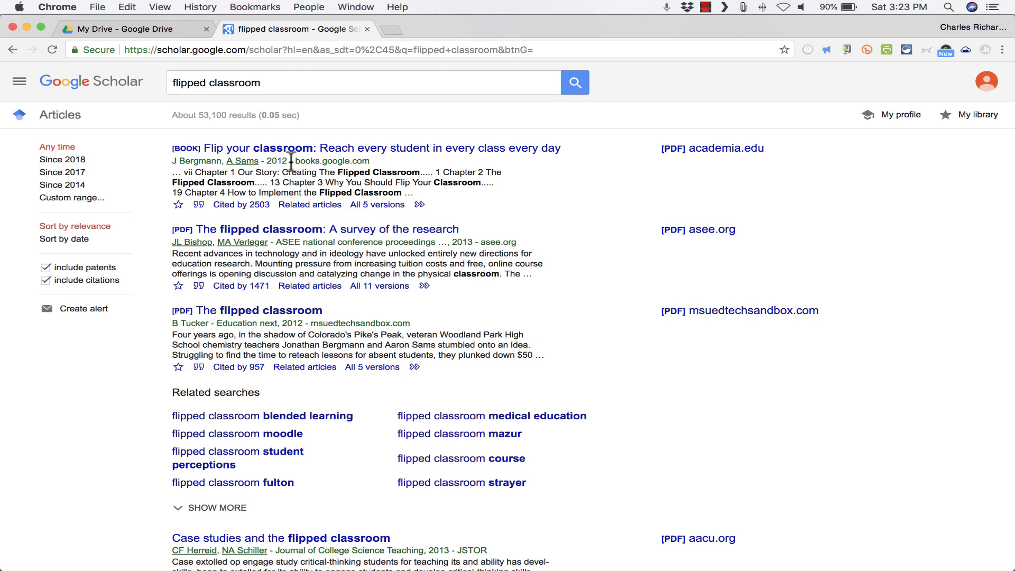
scroll(down, 3)
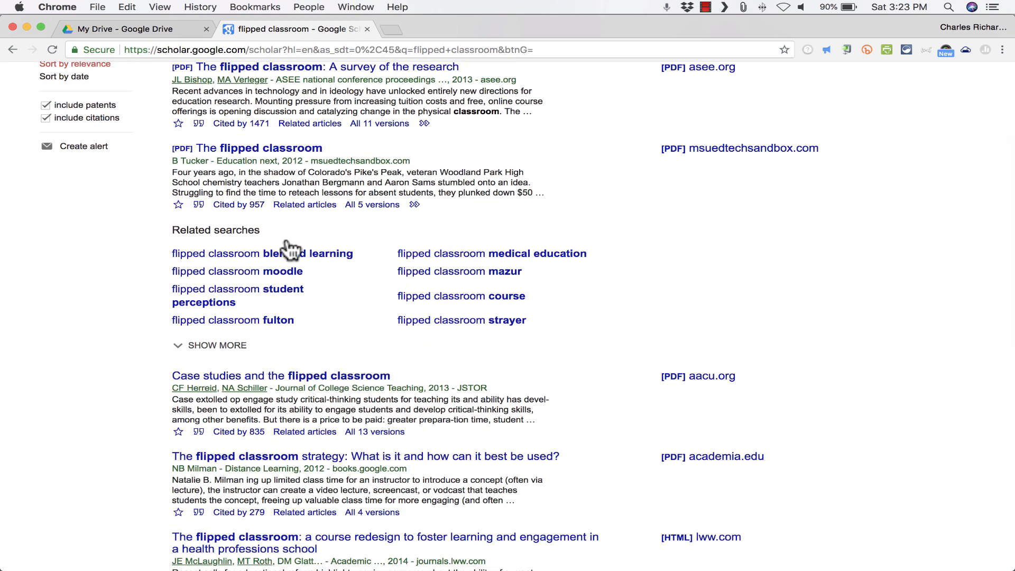
scroll(down, 3)
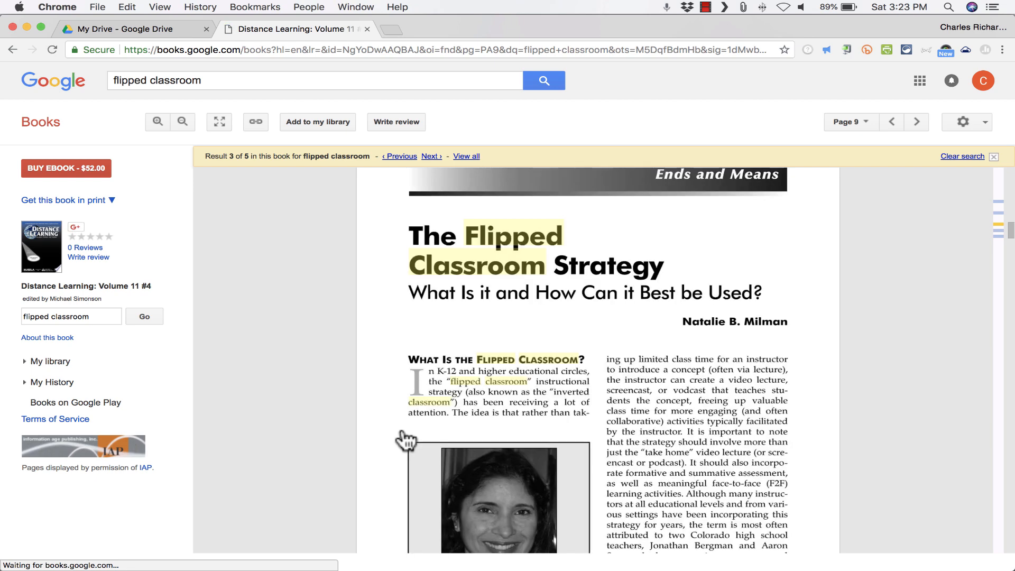
scroll(down, 3)
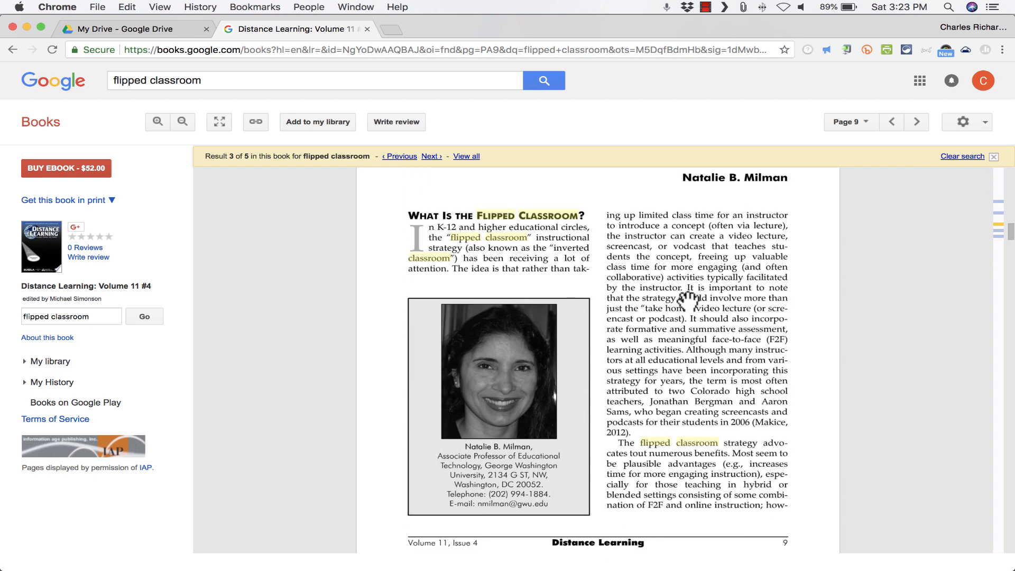
scroll(down, 3)
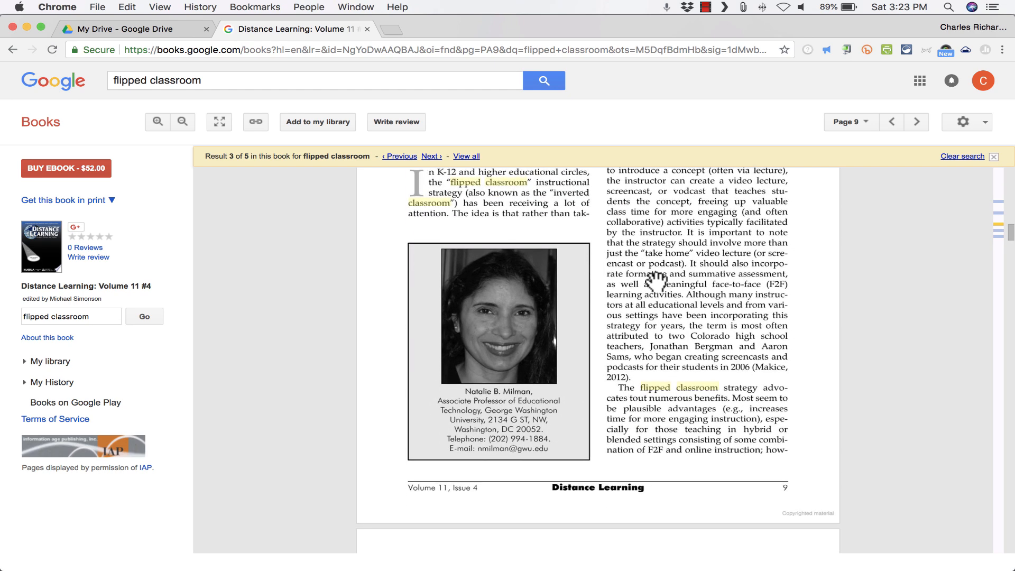
scroll(down, 3)
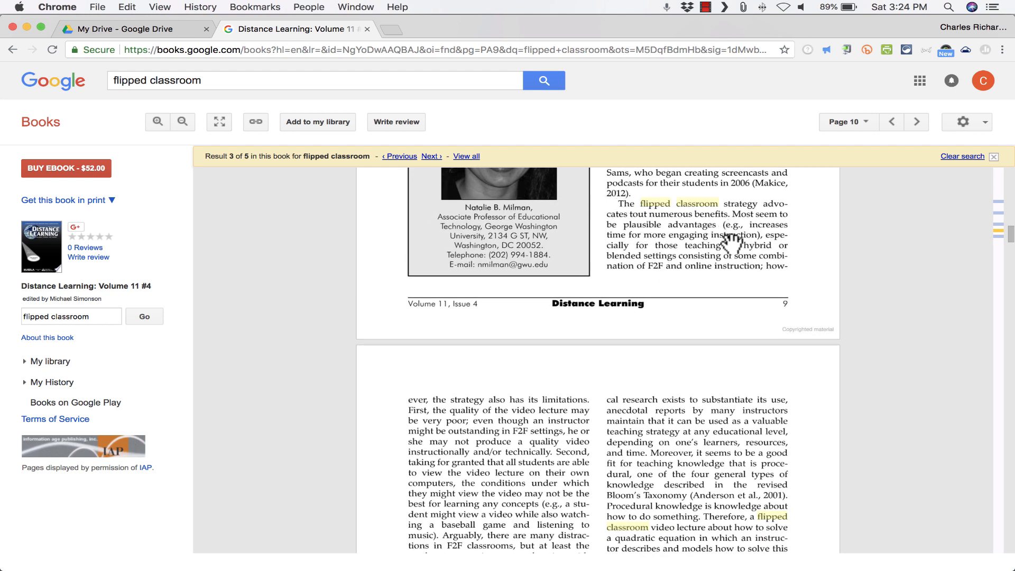
mouse_move(792, 155)
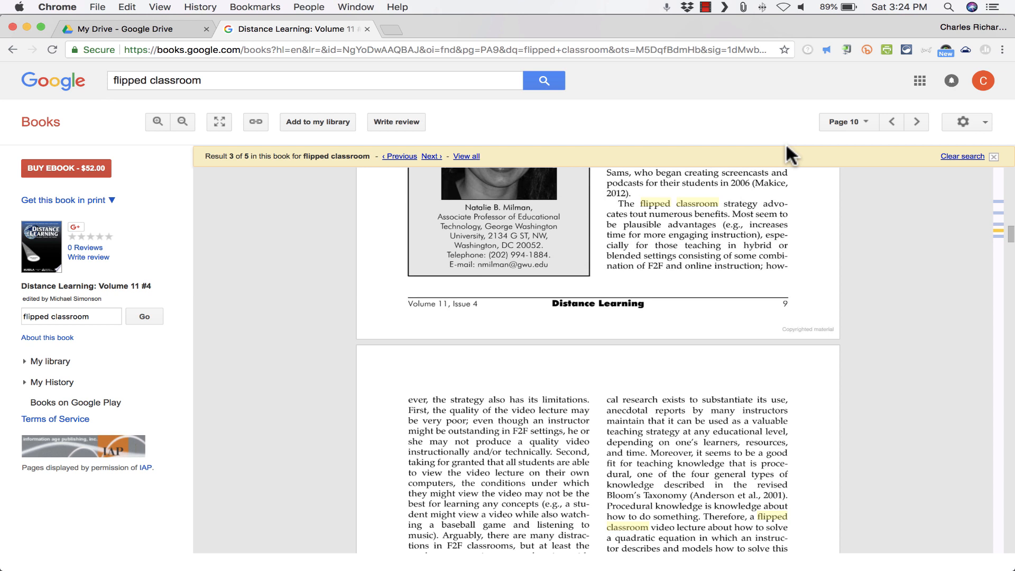
mouse_move(919, 80)
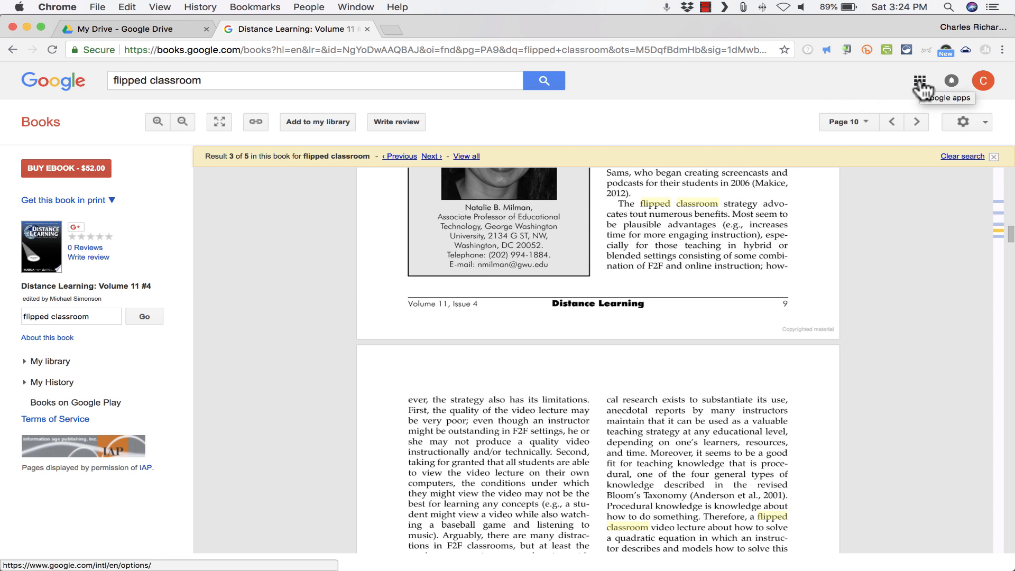
Go to Google Drive from the Google apps grid, then return to the book page.
click(920, 82)
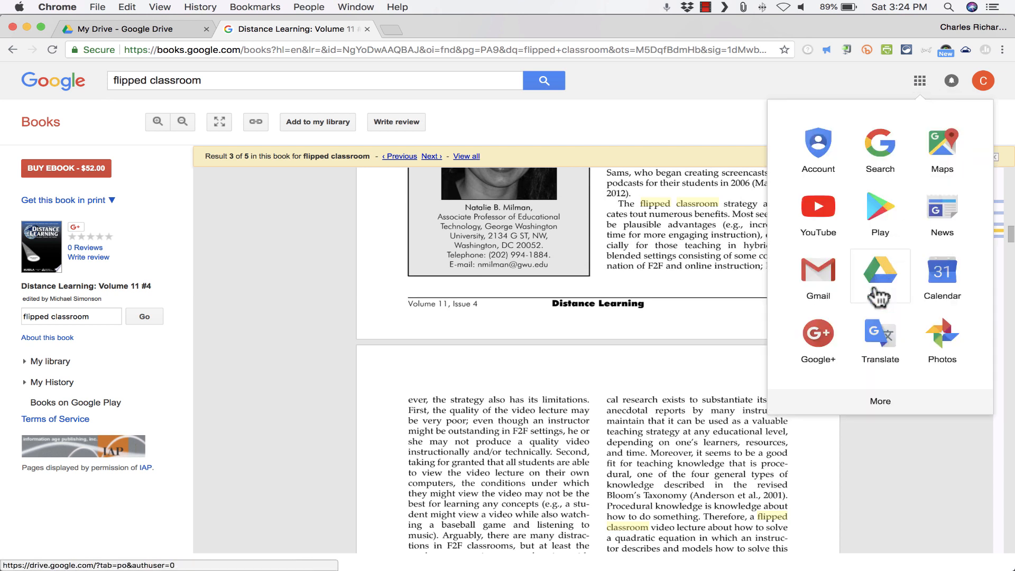
click(879, 268)
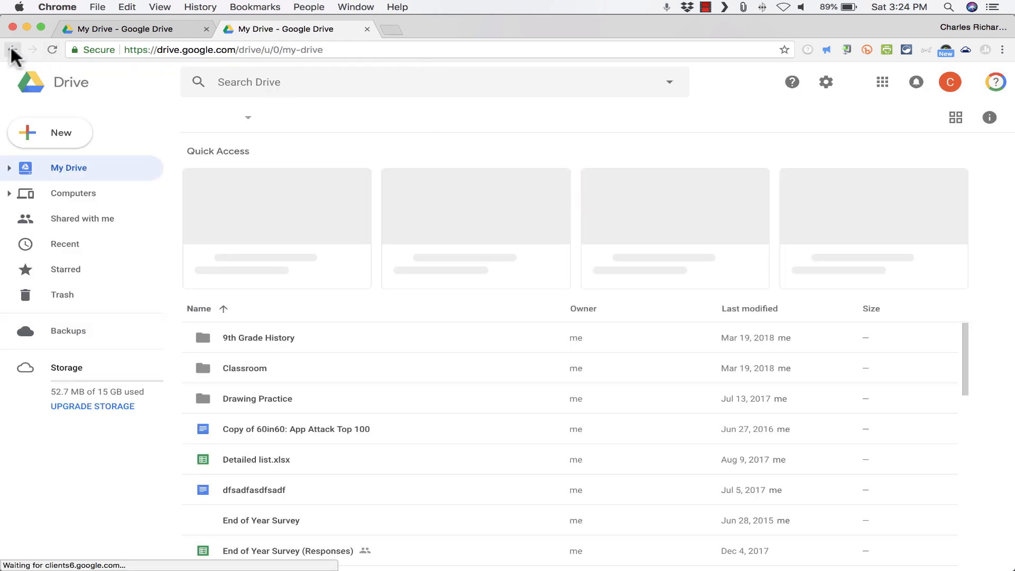
click(11, 49)
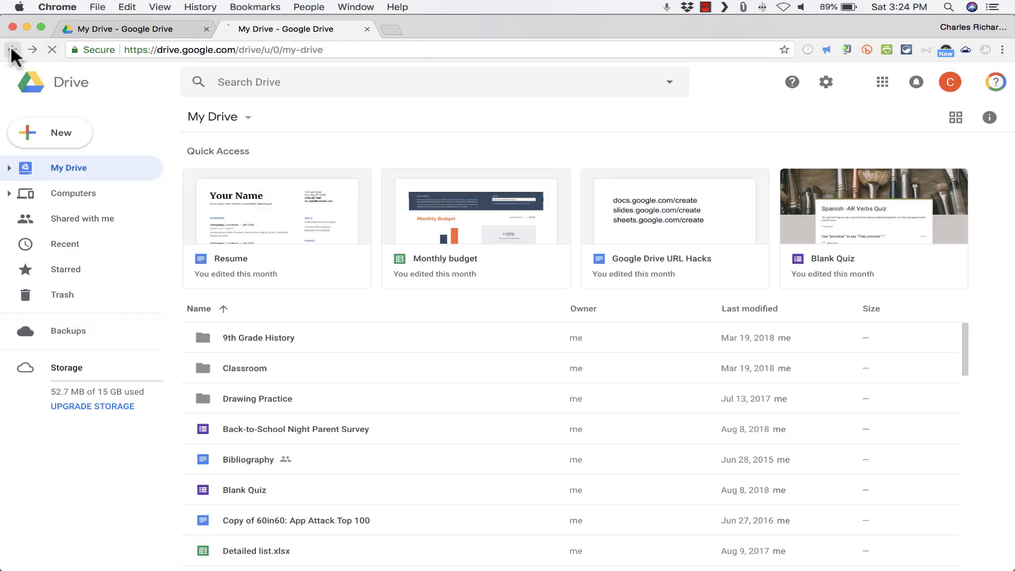
Open Google Drive from the apps grid in a new tab instead.
click(295, 28)
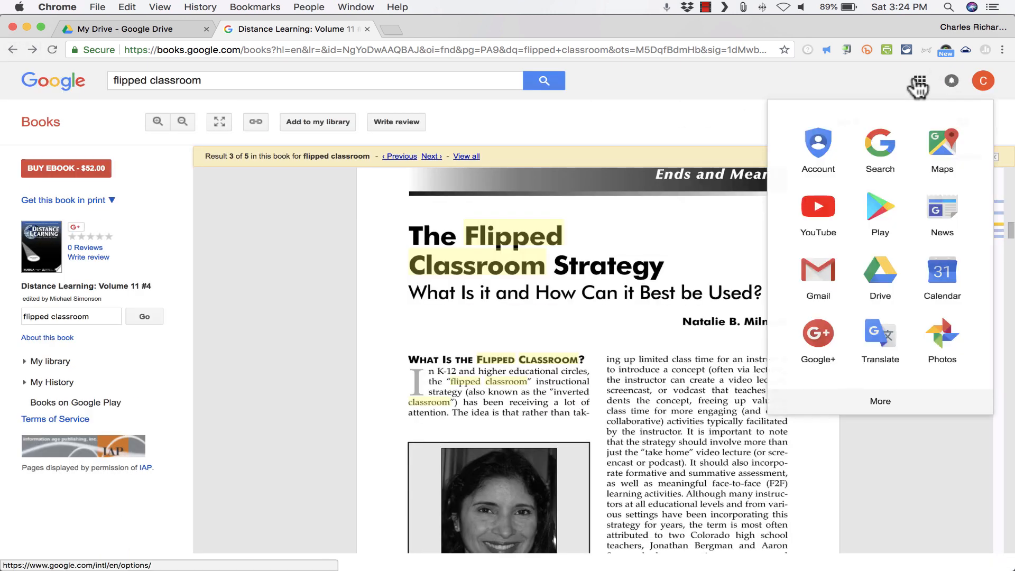
right_click(880, 272)
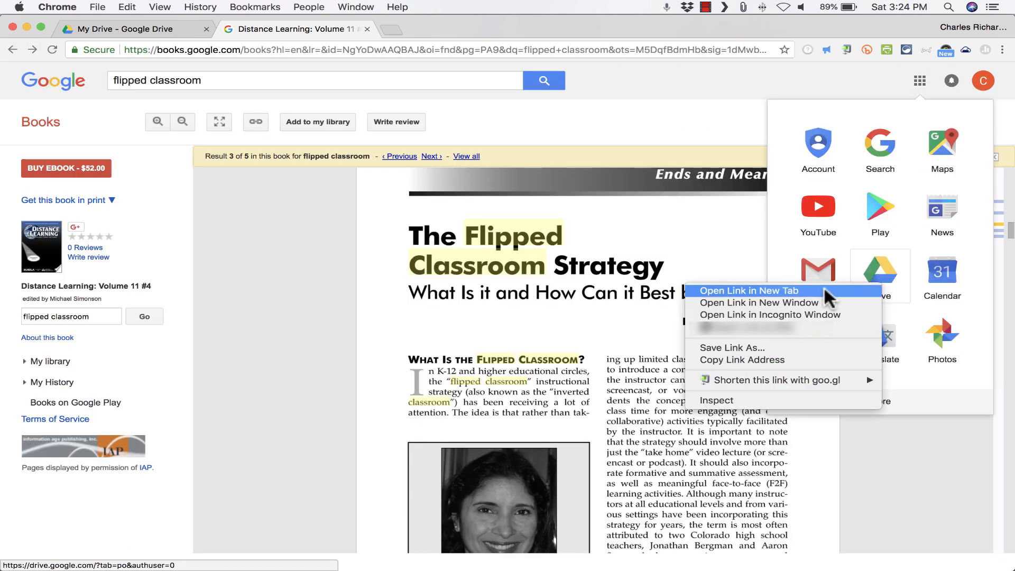
click(747, 290)
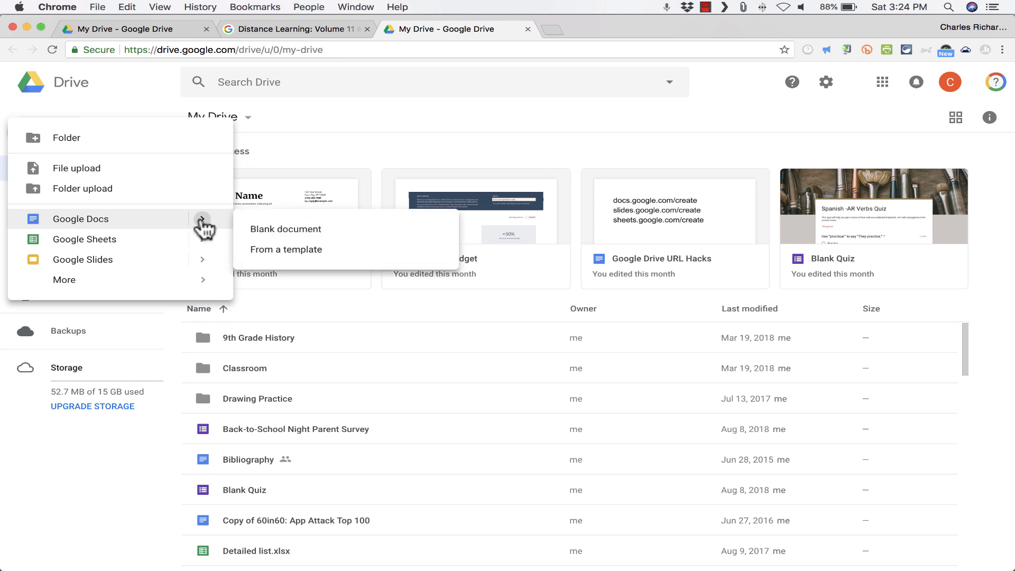
Create a blank Google Doc and type the placeholder text 'Lksajfkljaksldj fkljasdfasdf'.
click(284, 230)
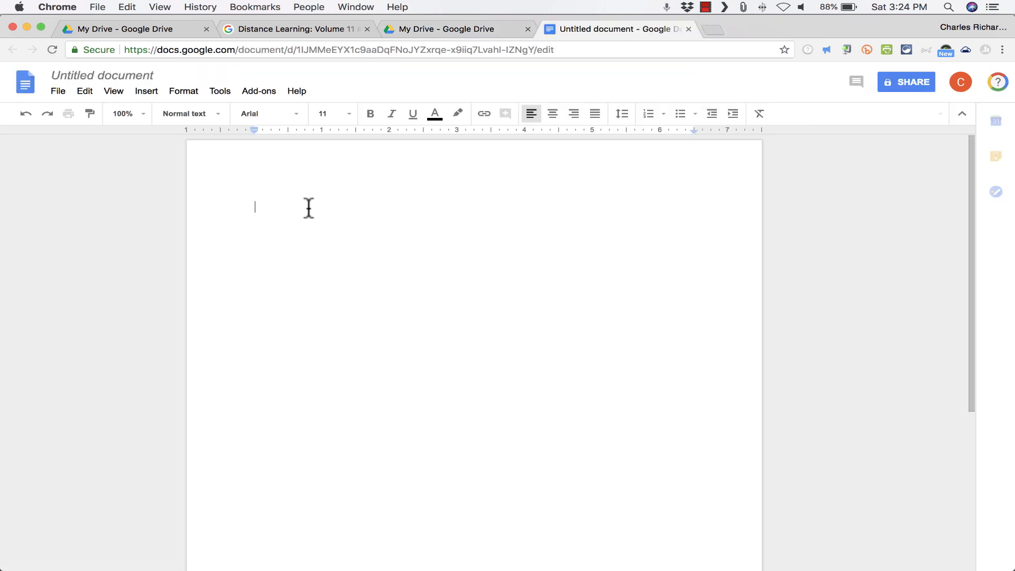
text(Lksajfkljaksldj fkljasdfasdf)
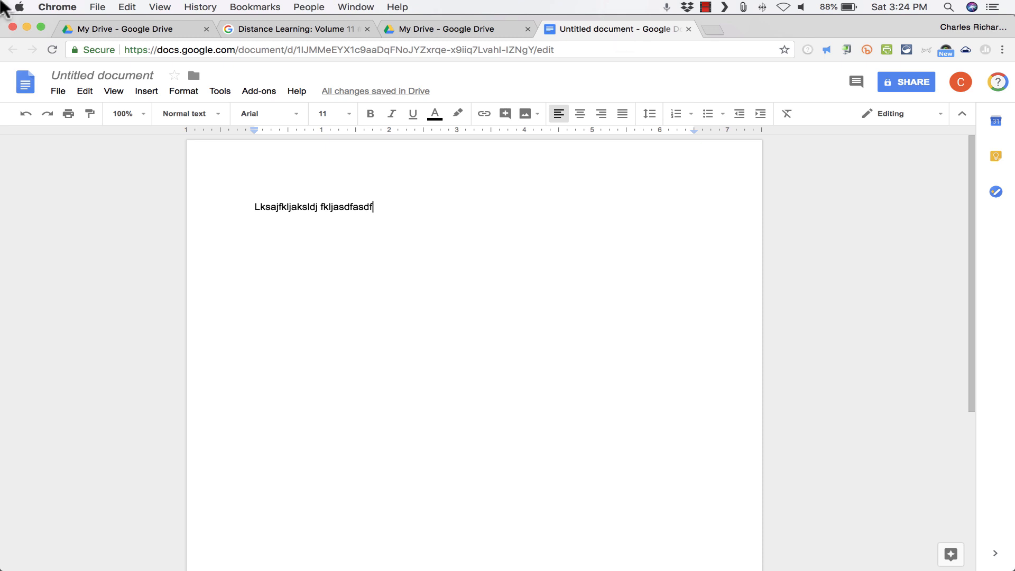
mouse_move(423, 221)
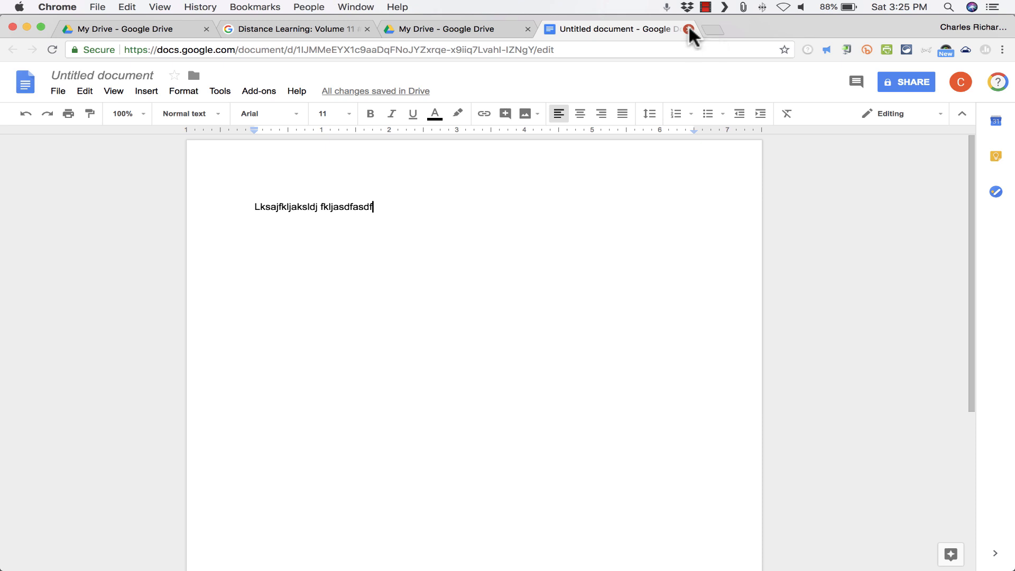
Close the placeholder document and extra Drive tab, then enter docs.google.com in a new tab.
click(688, 28)
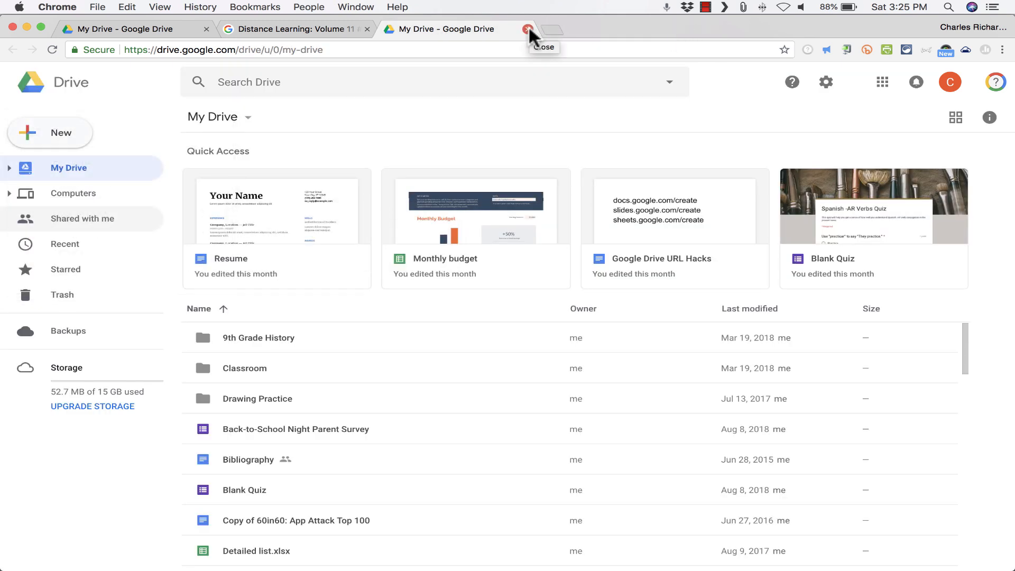
click(527, 30)
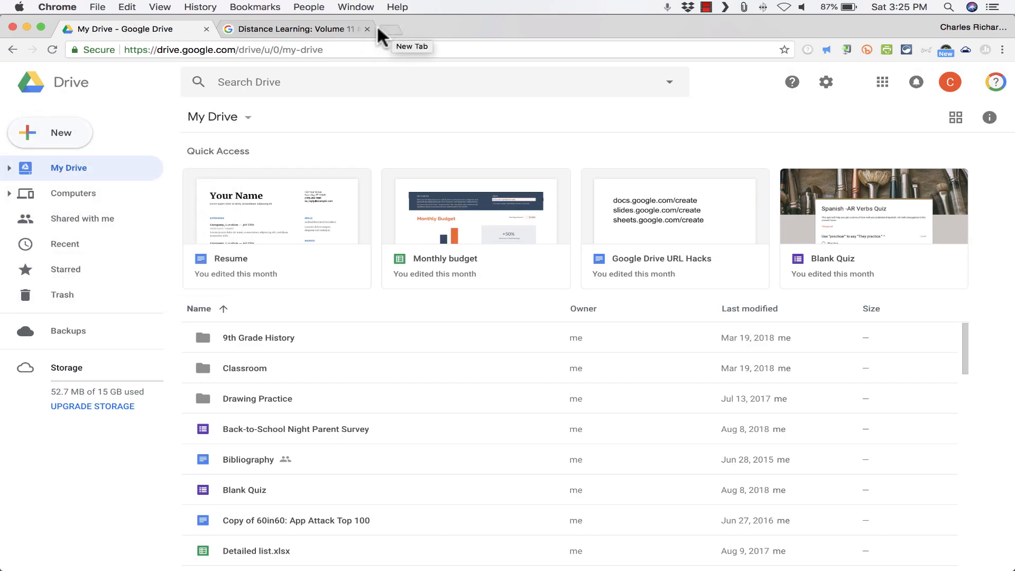
mouse_move(391, 37)
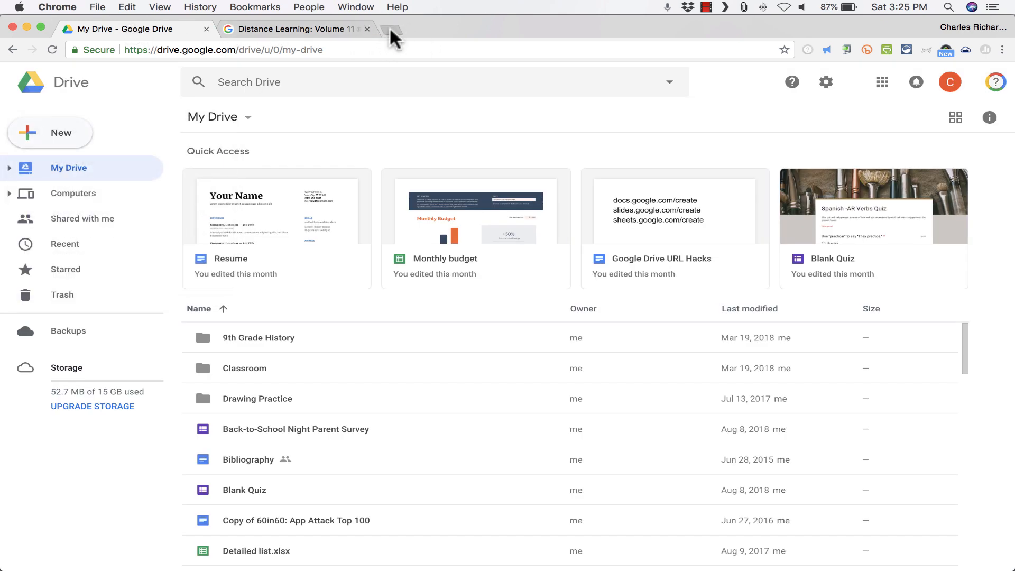
click(390, 30)
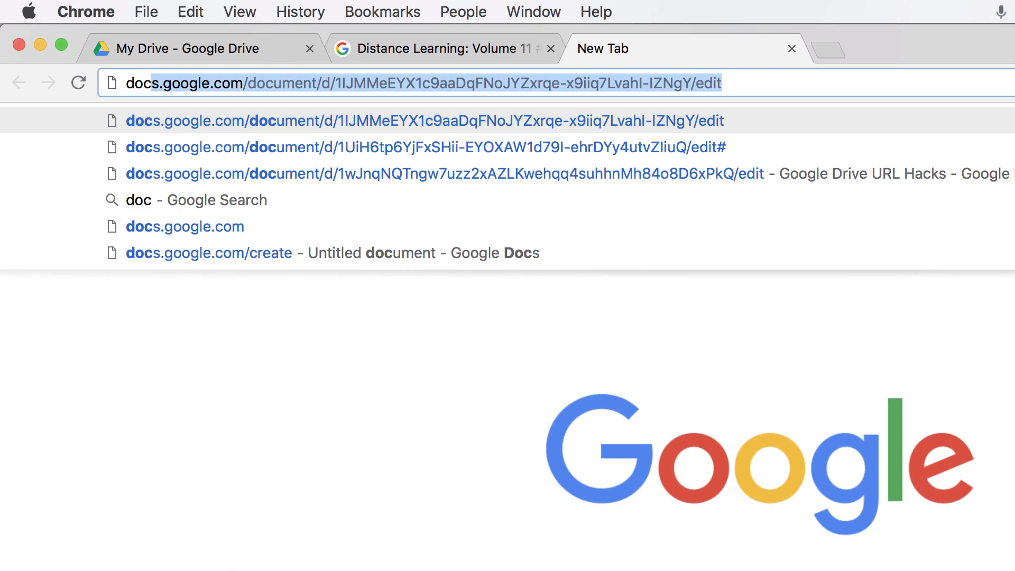
text(docs.google.com/create)
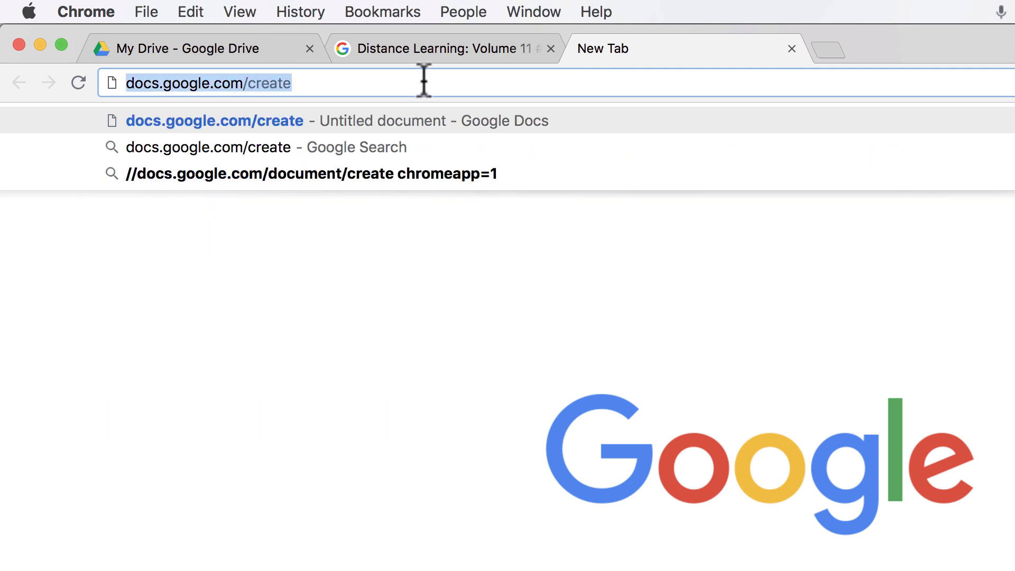
mouse_move(633, 83)
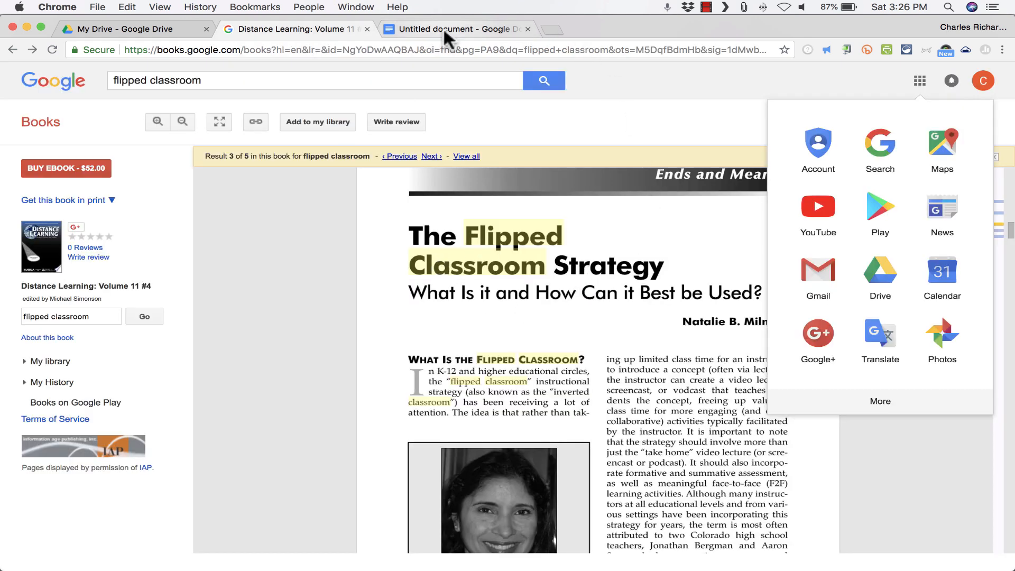
Switch to the newly created Untitled document tab.
click(454, 29)
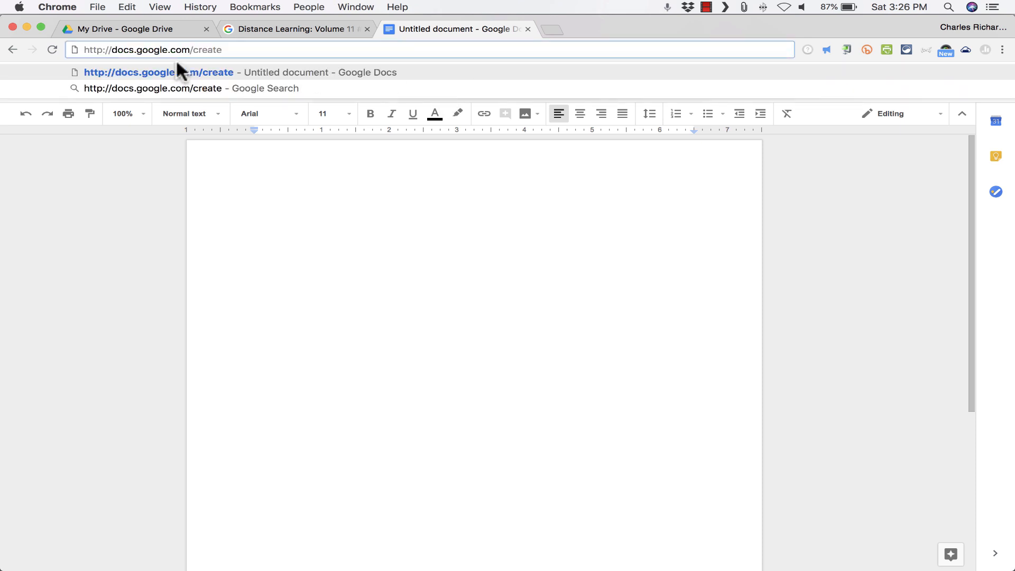
mouse_move(971, 40)
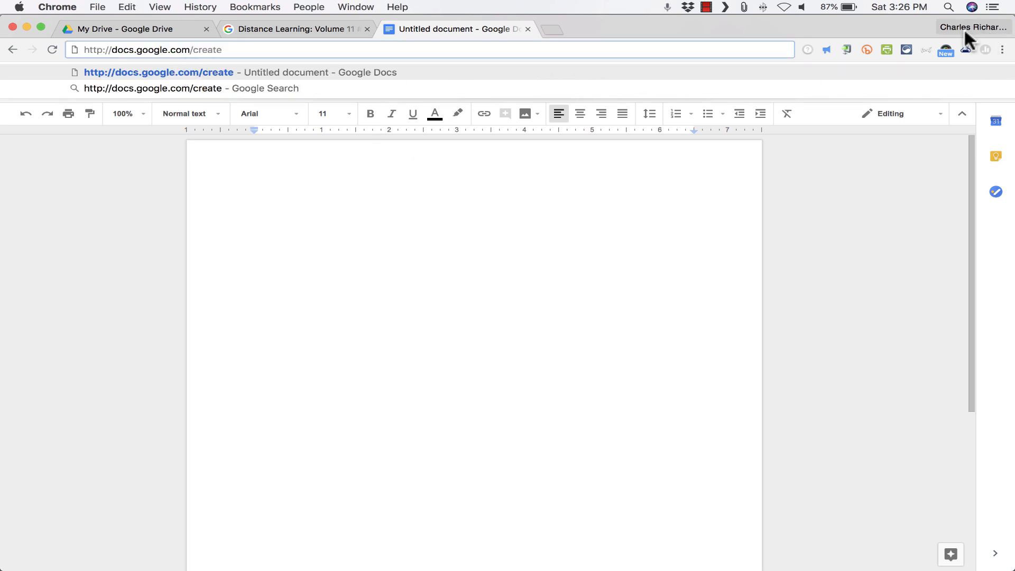
mouse_move(474, 29)
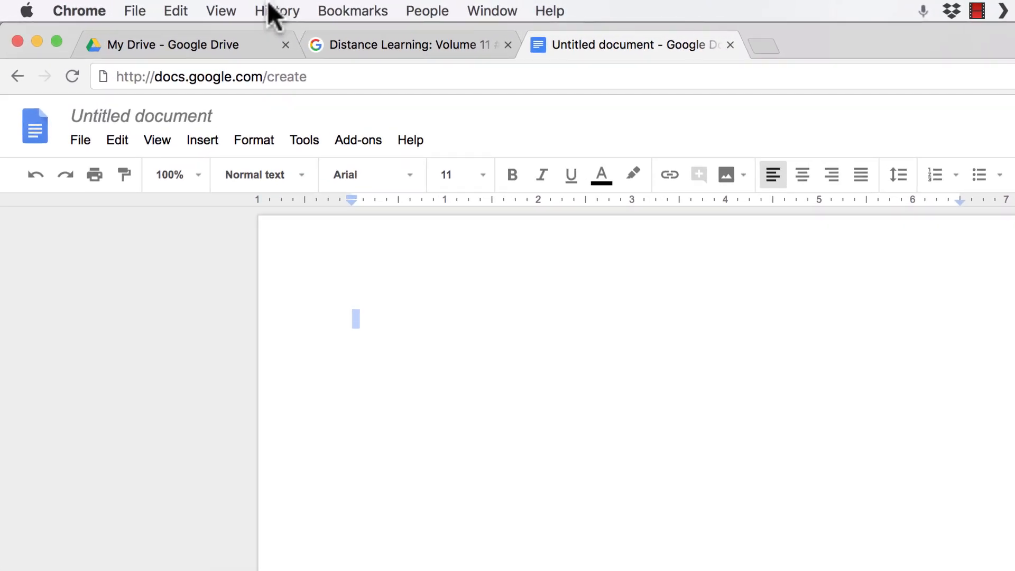
mouse_move(101, 16)
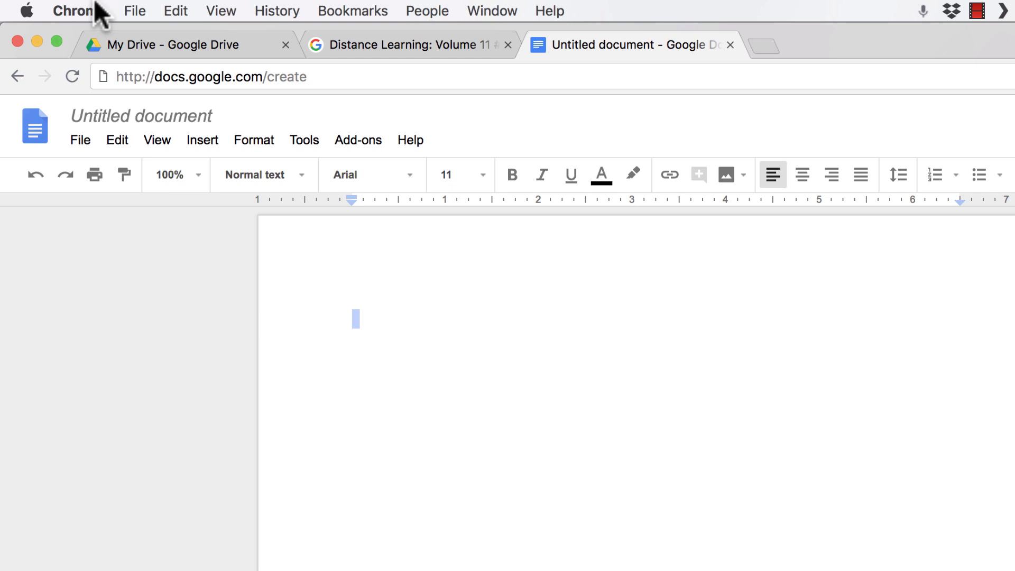
mouse_move(236, 76)
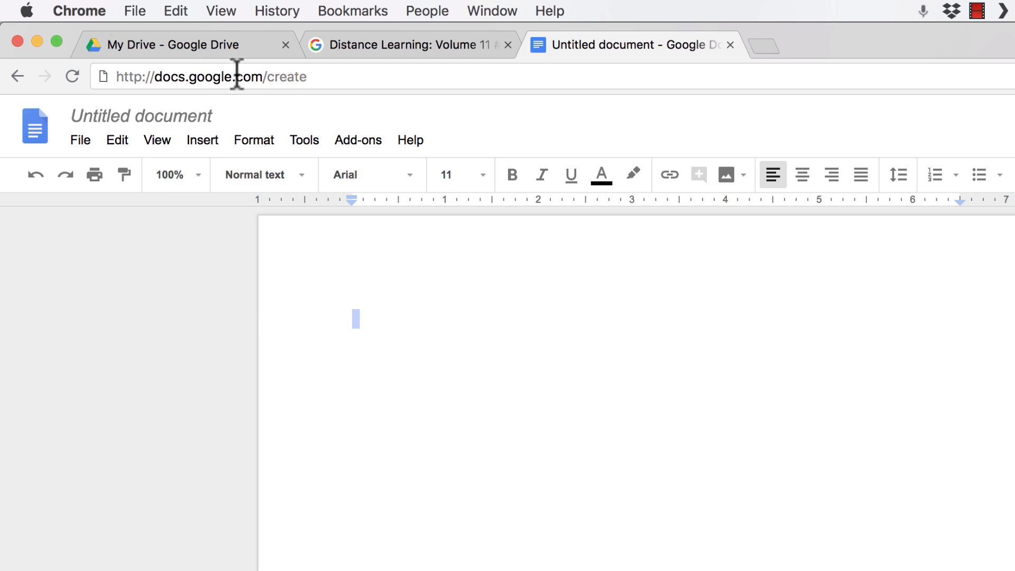
mouse_move(335, 25)
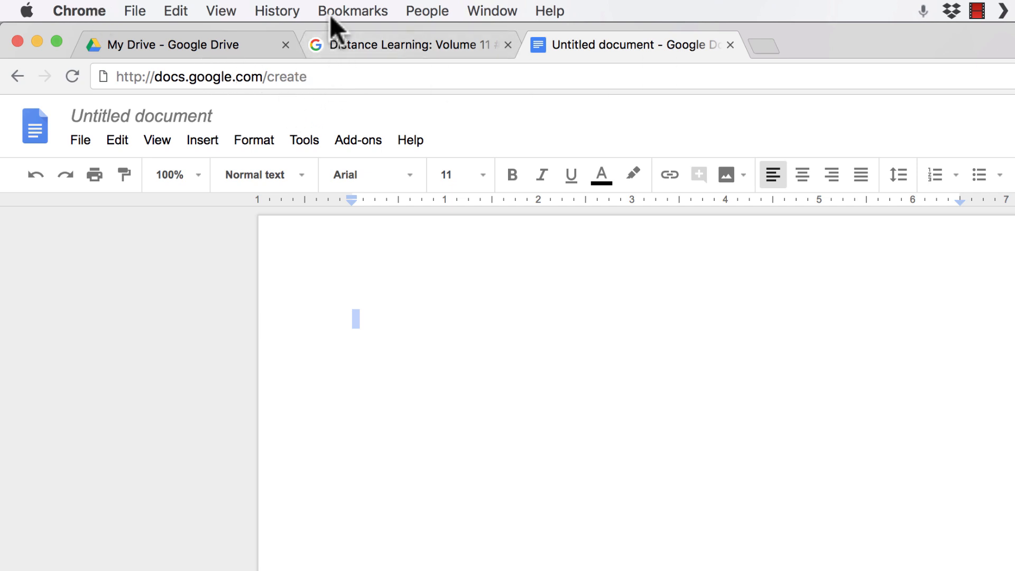
Start adding a new bookmark from the Bookmark Manager.
click(353, 10)
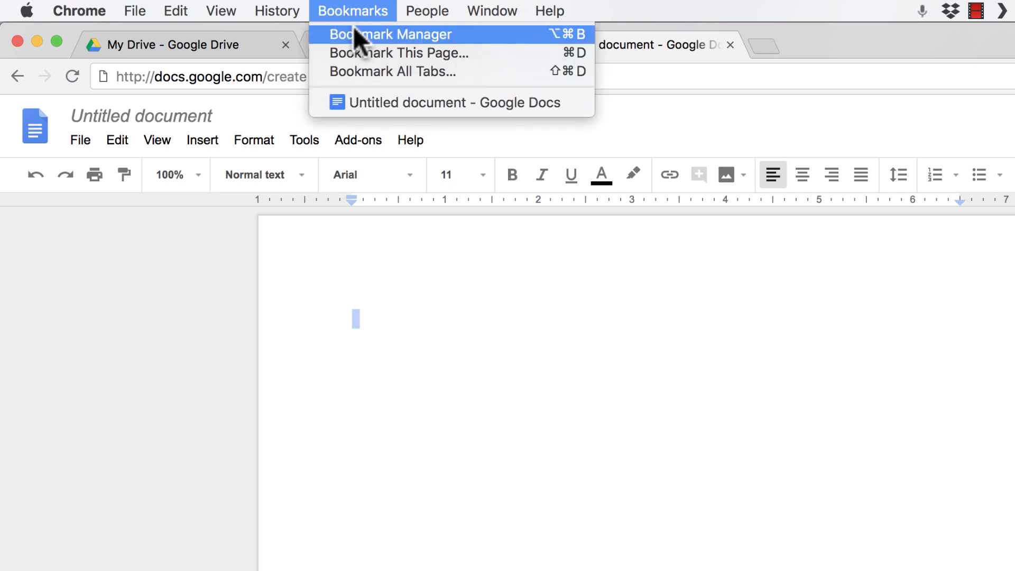
click(391, 34)
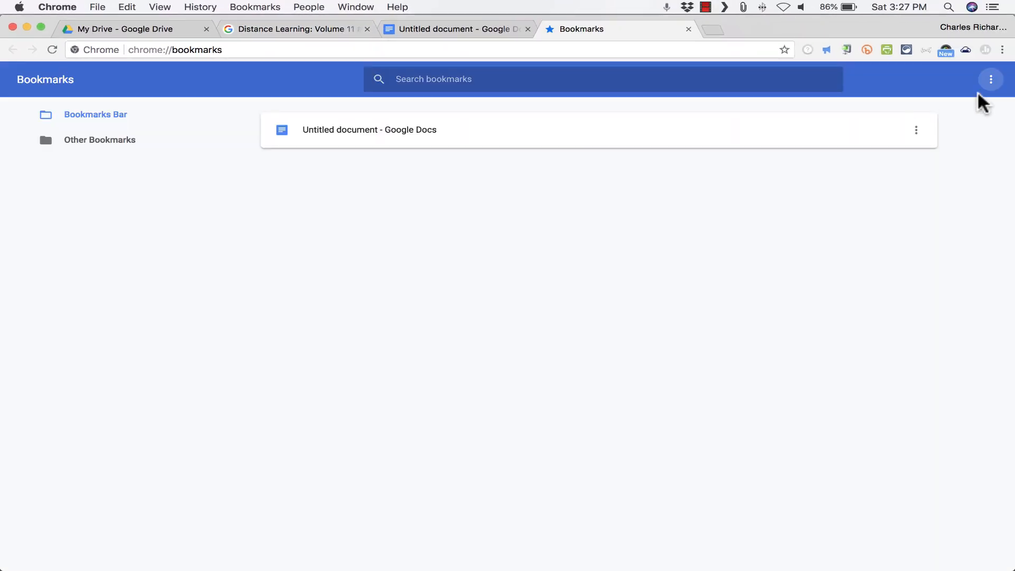
click(990, 79)
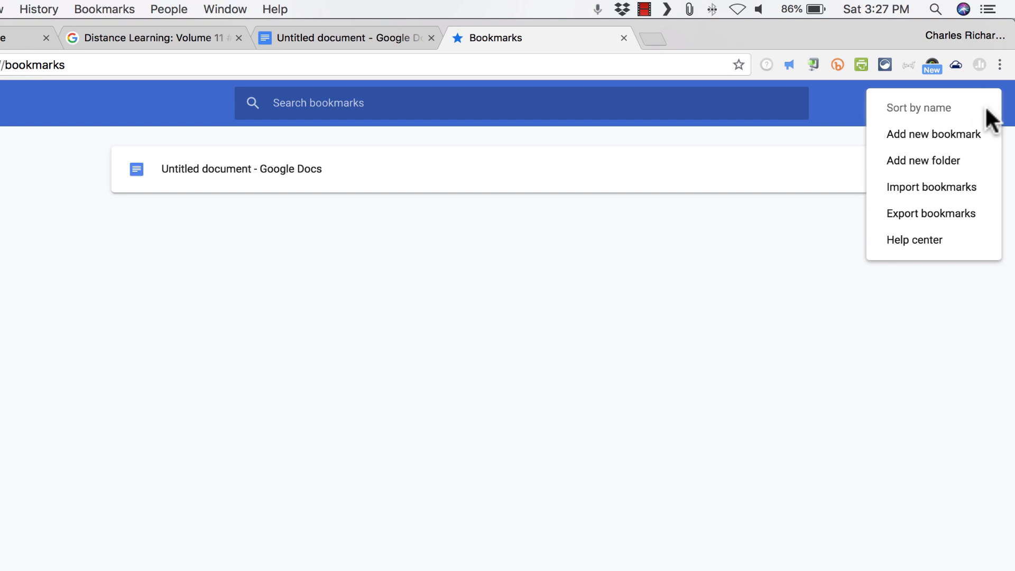
click(934, 134)
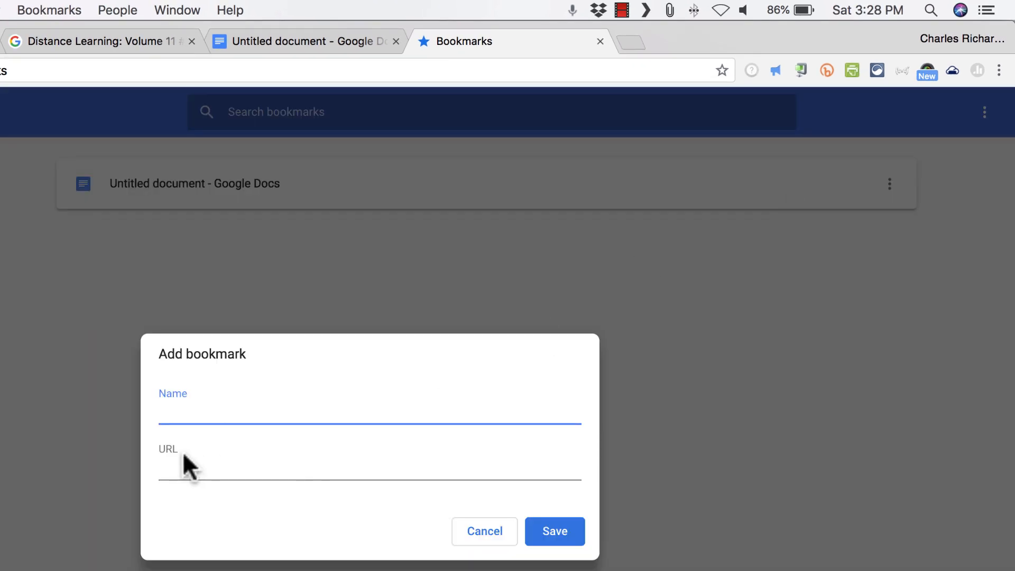
text(New)
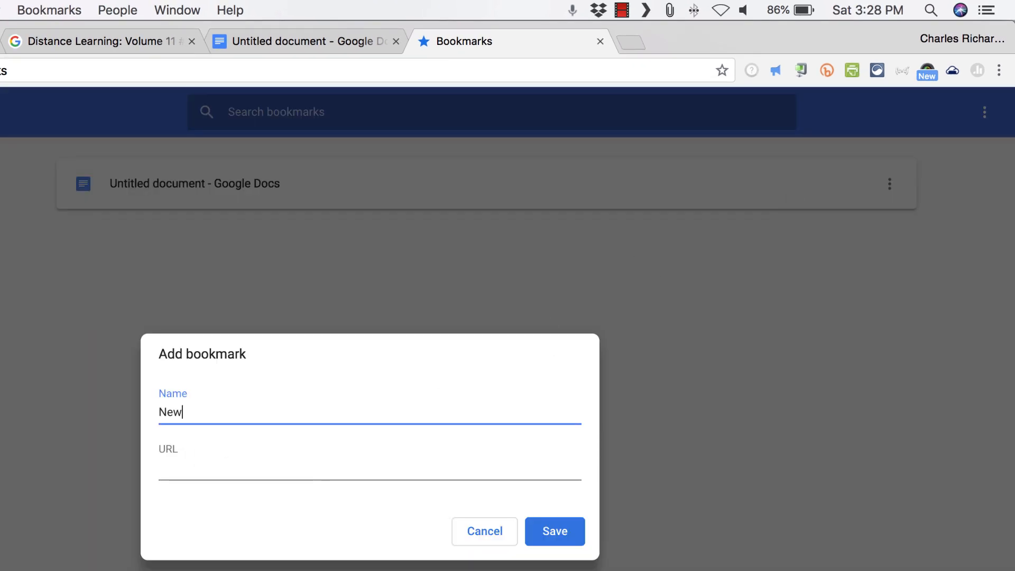
text(Google Doc)
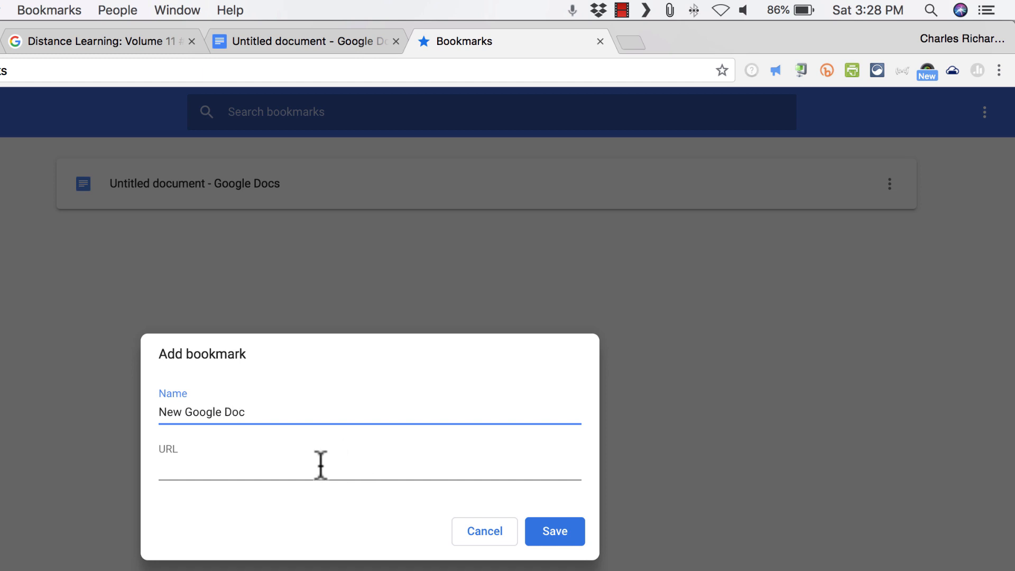
text(http://docs.google.com/create)
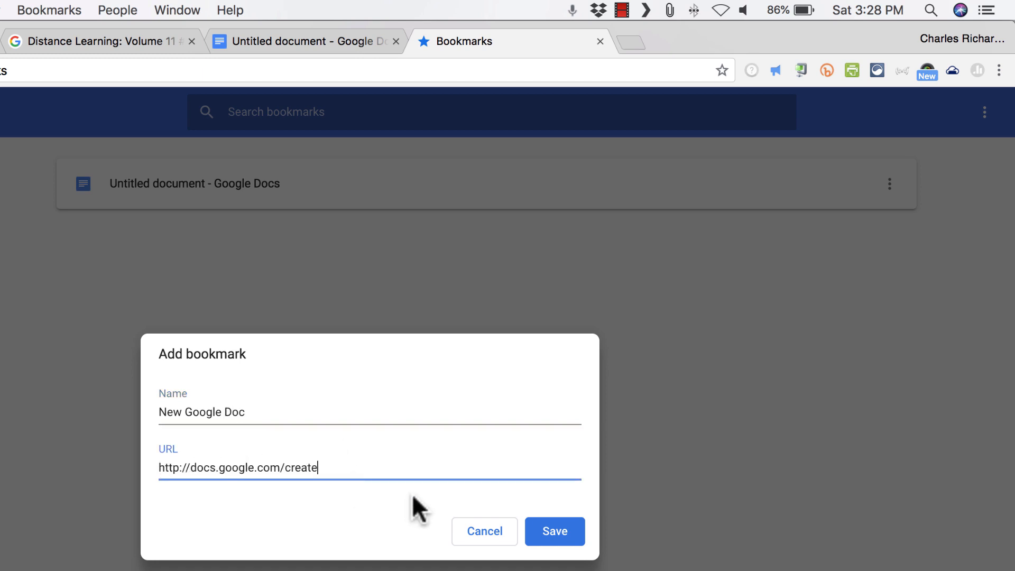
click(553, 531)
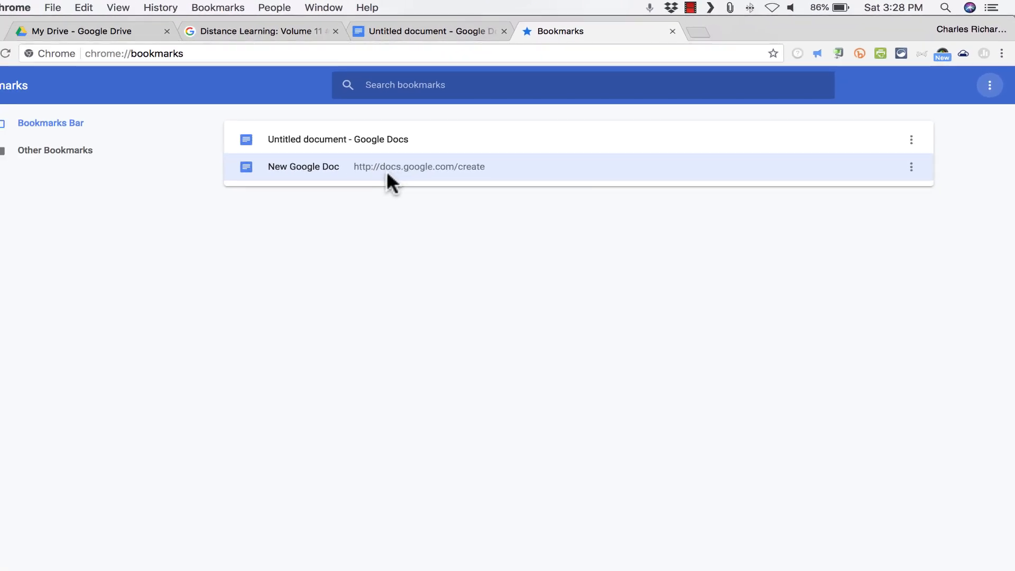
mouse_move(388, 162)
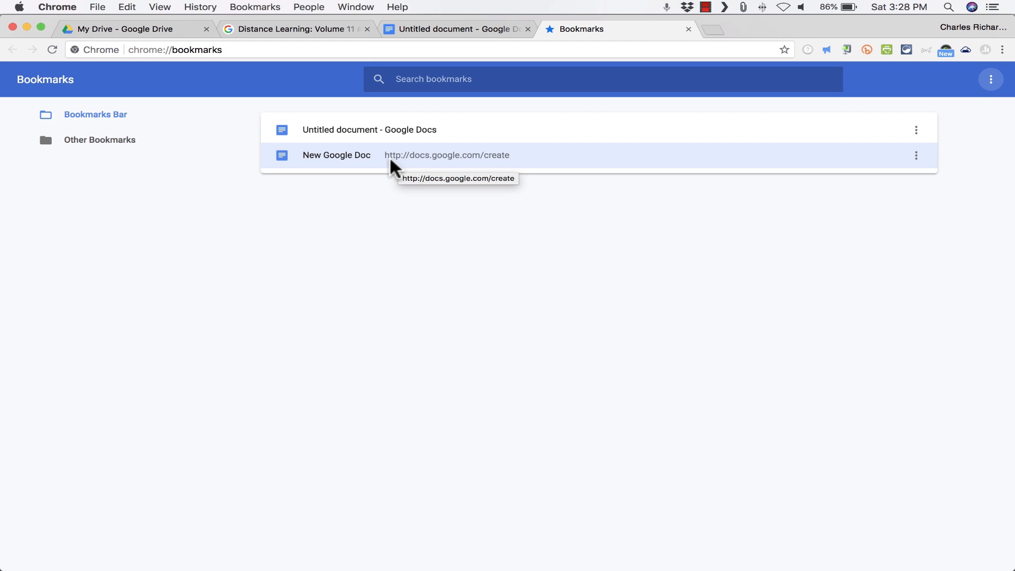
mouse_move(95, 119)
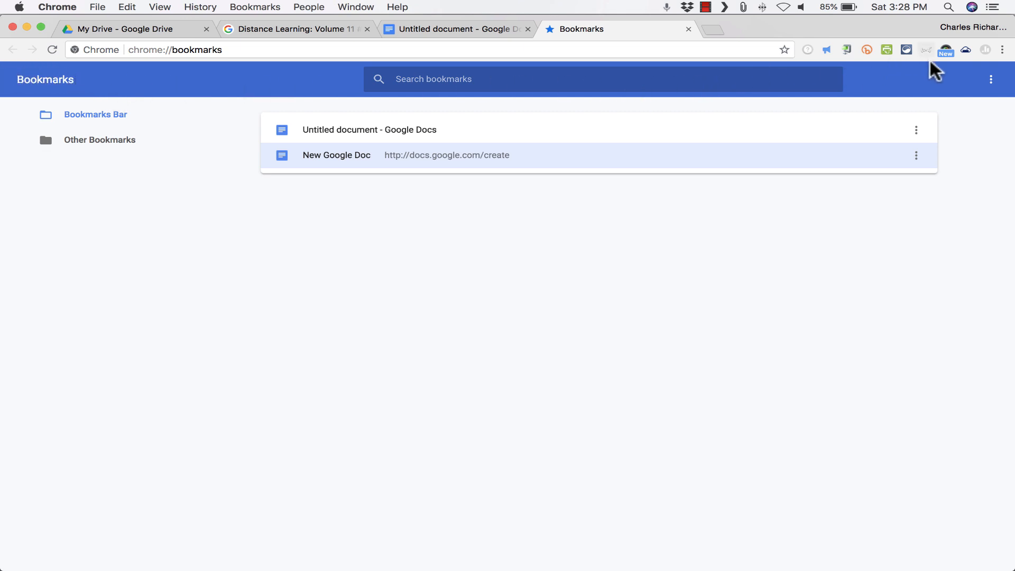
mouse_move(777, 88)
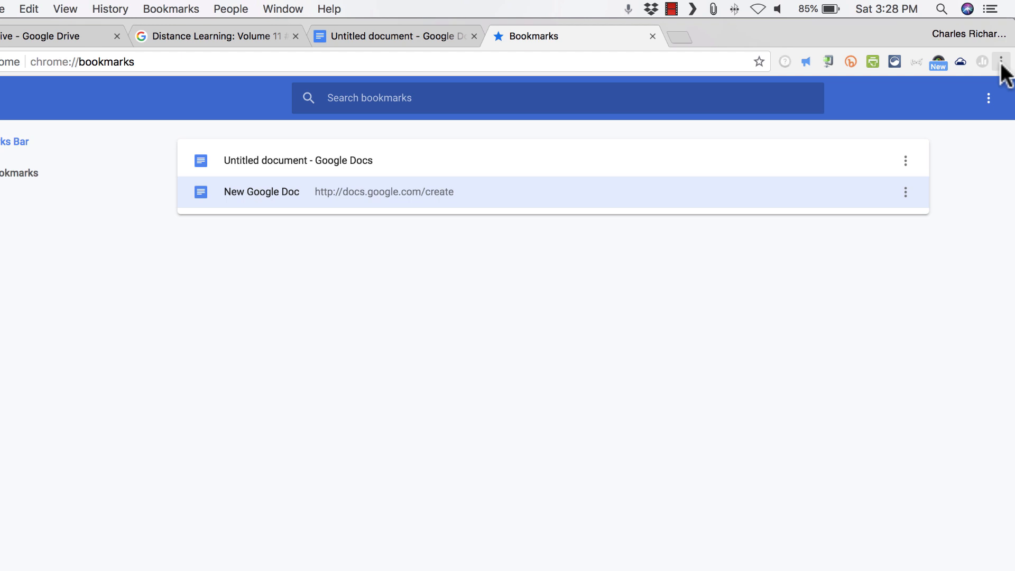
Show the bookmarks bar and remove the Untitled document bookmark.
click(1001, 62)
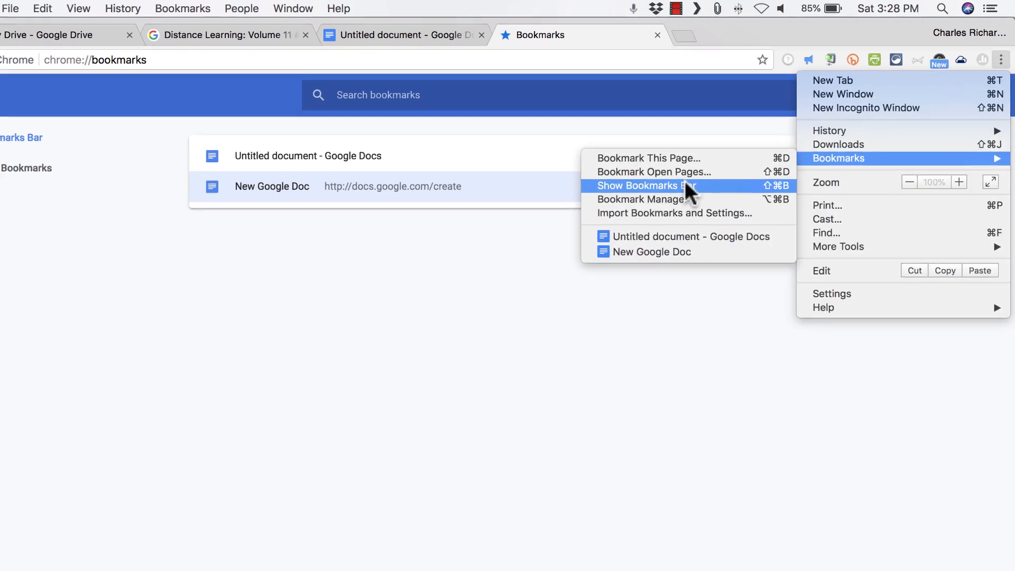
click(649, 186)
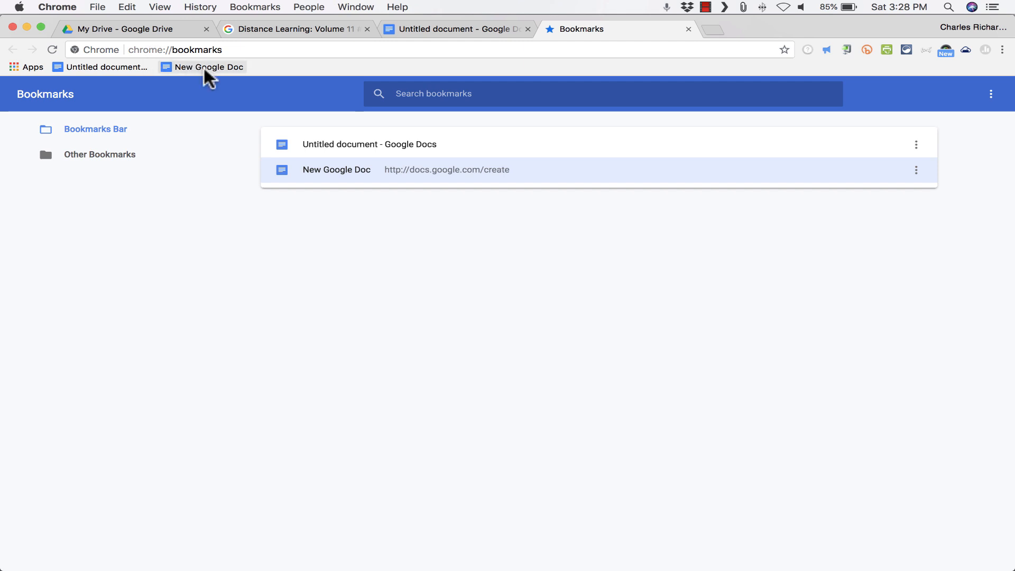
mouse_move(209, 67)
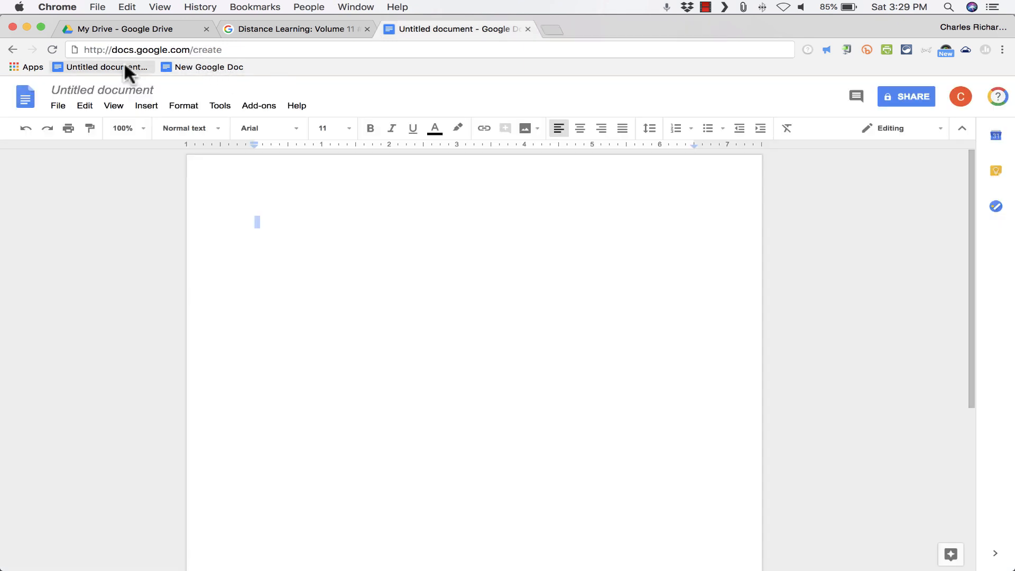
right_click(103, 67)
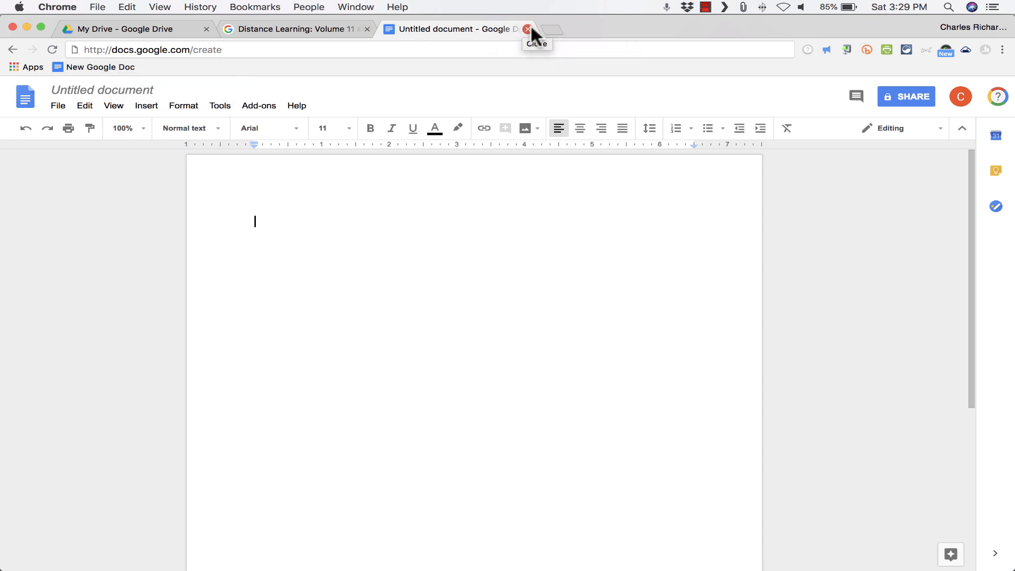
Close the old document and start a fresh blank doc from the New Google Doc bookmark.
click(528, 29)
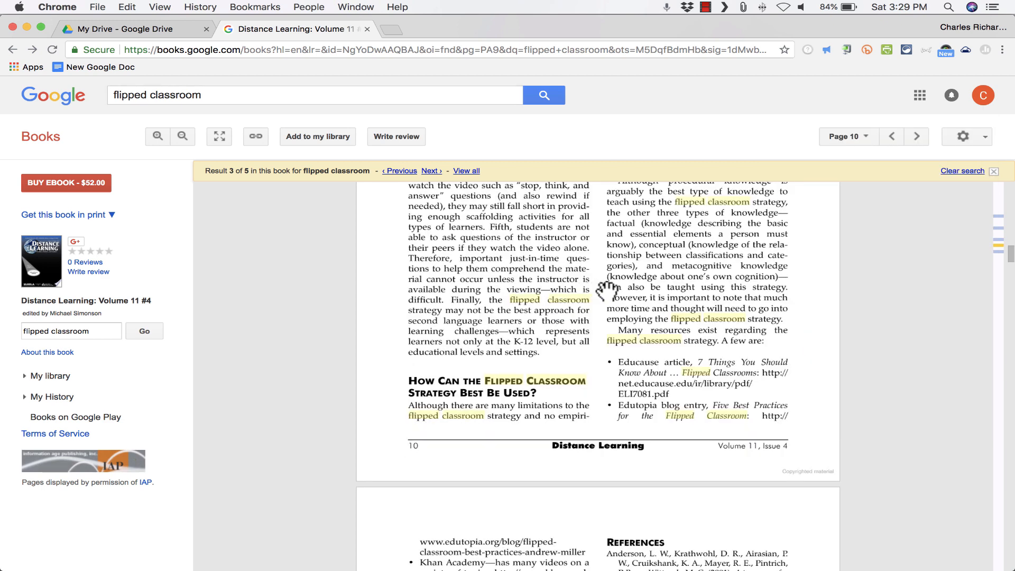
click(892, 137)
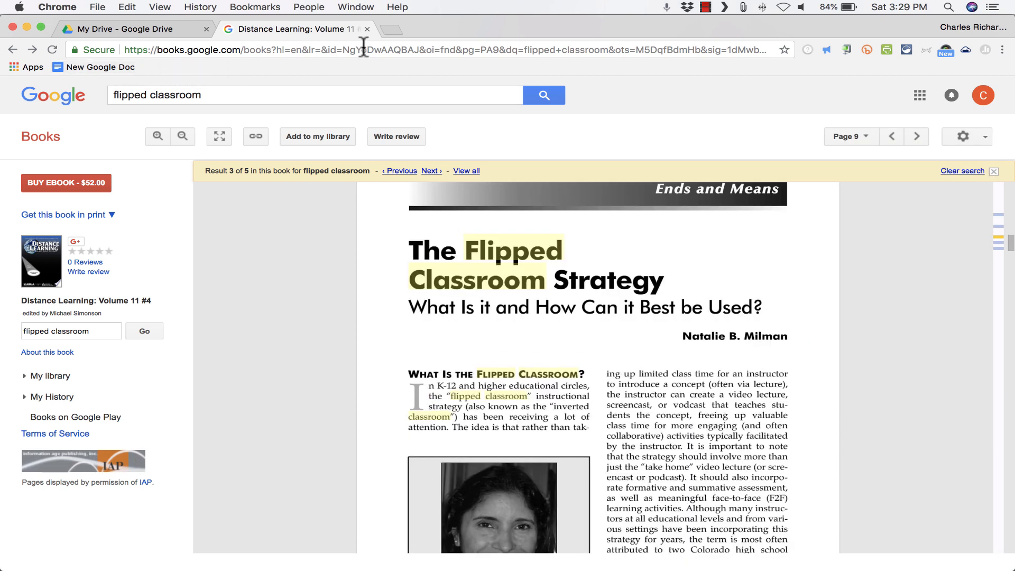
click(102, 67)
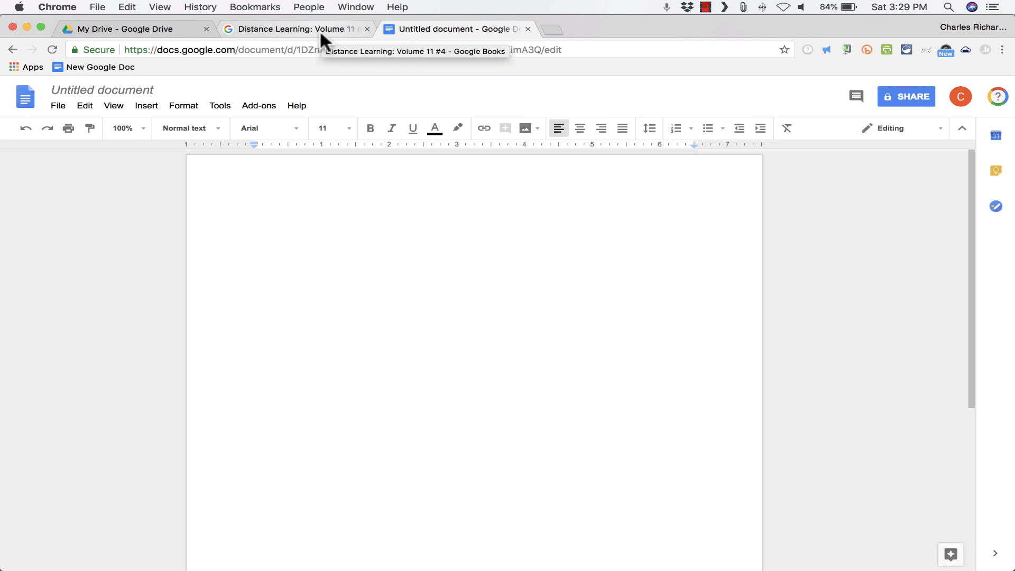
click(255, 221)
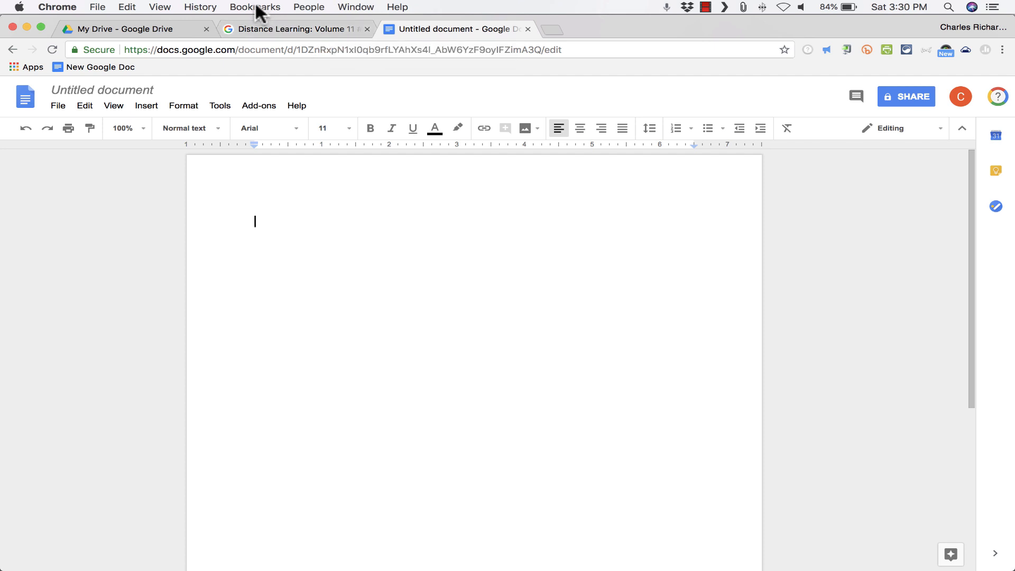
Review the Bookmarks and View menus to check the saved bookmarks and bar setting.
click(255, 7)
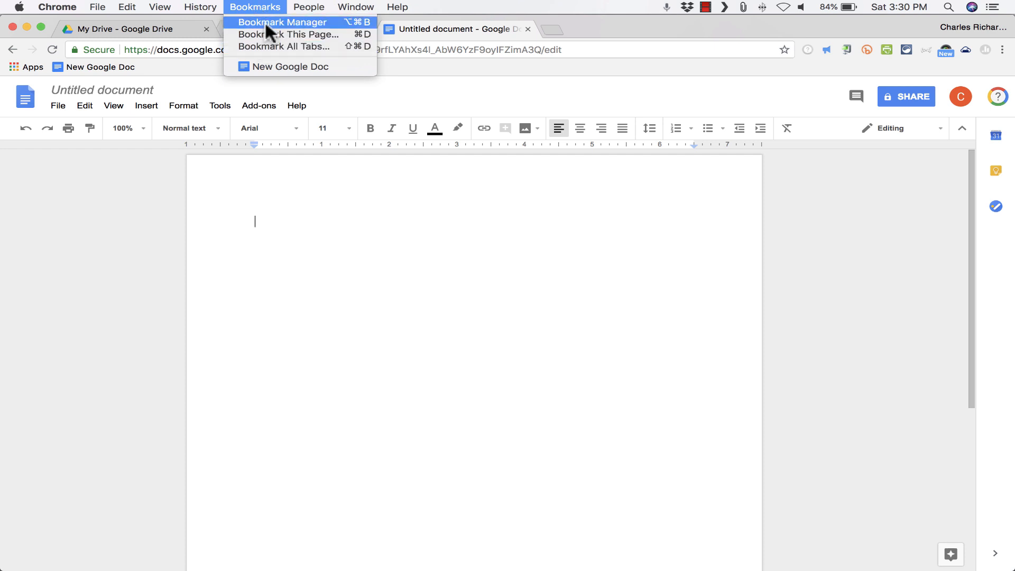
mouse_move(304, 33)
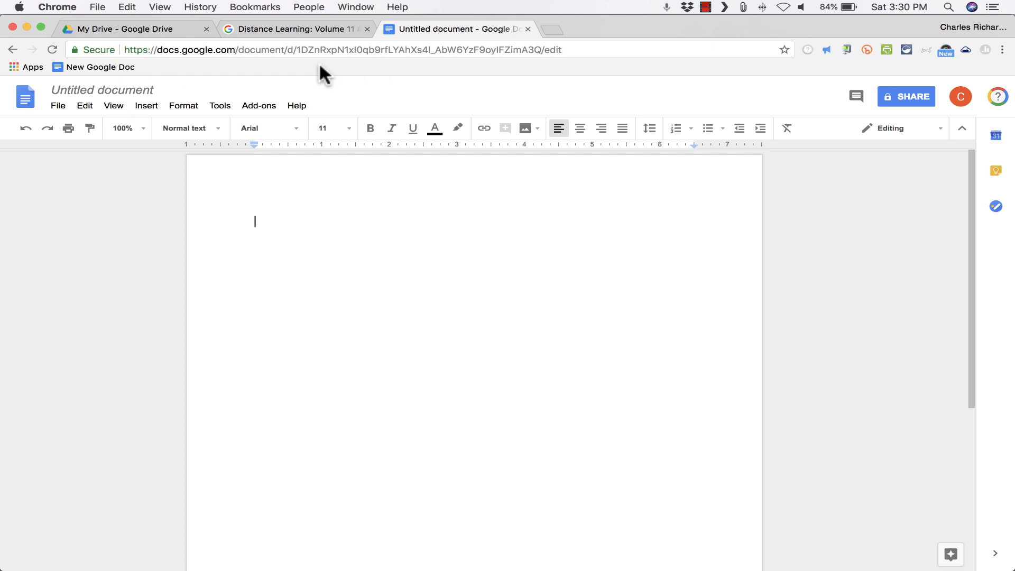
mouse_move(737, 68)
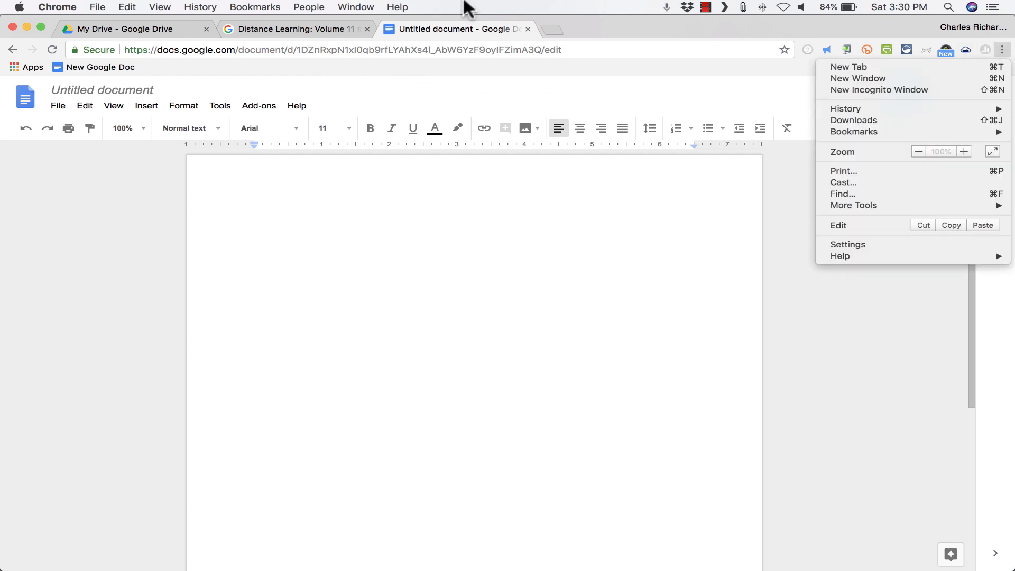
click(160, 7)
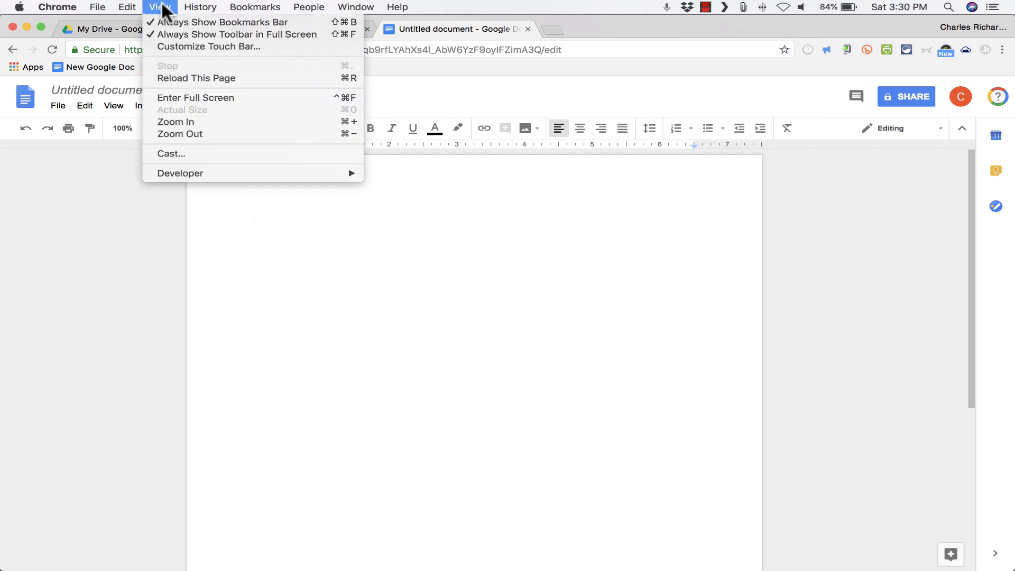
click(255, 8)
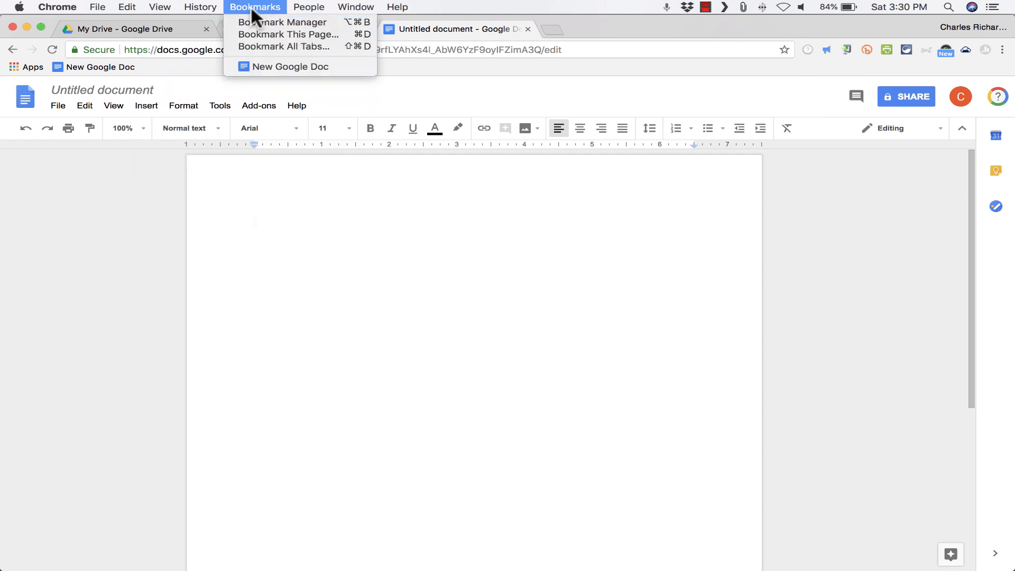
click(295, 29)
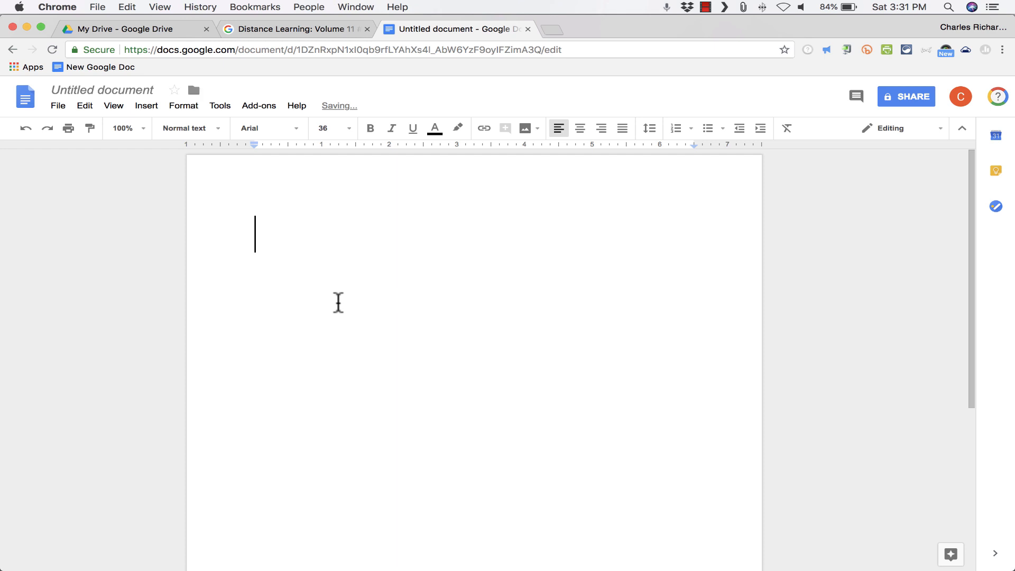
Write docs.google.com/create as the first line of the document.
text(docs.google.com)
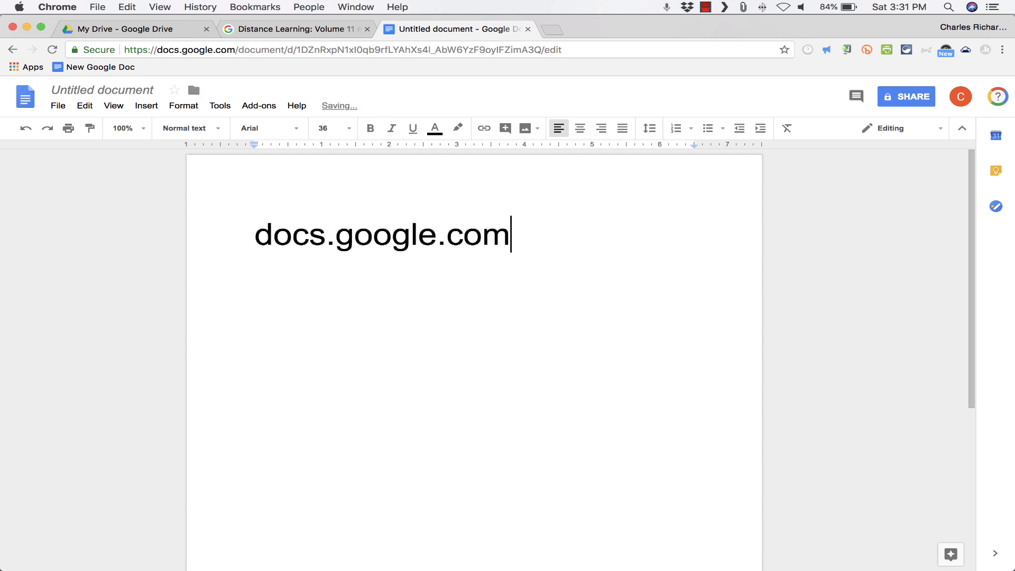
text(/crea)
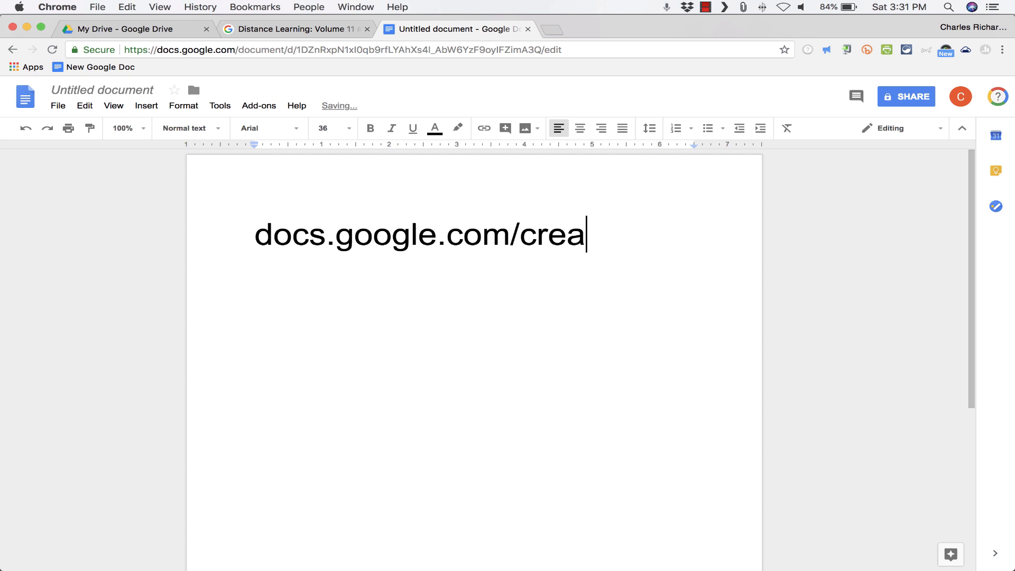
text(te)
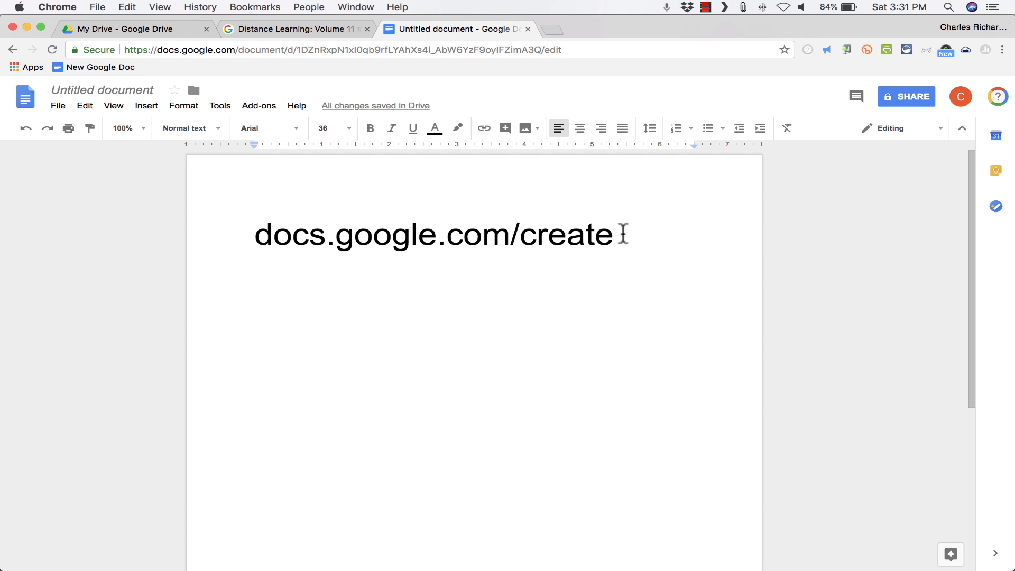
click(420, 232)
text(docs.google.com/create)
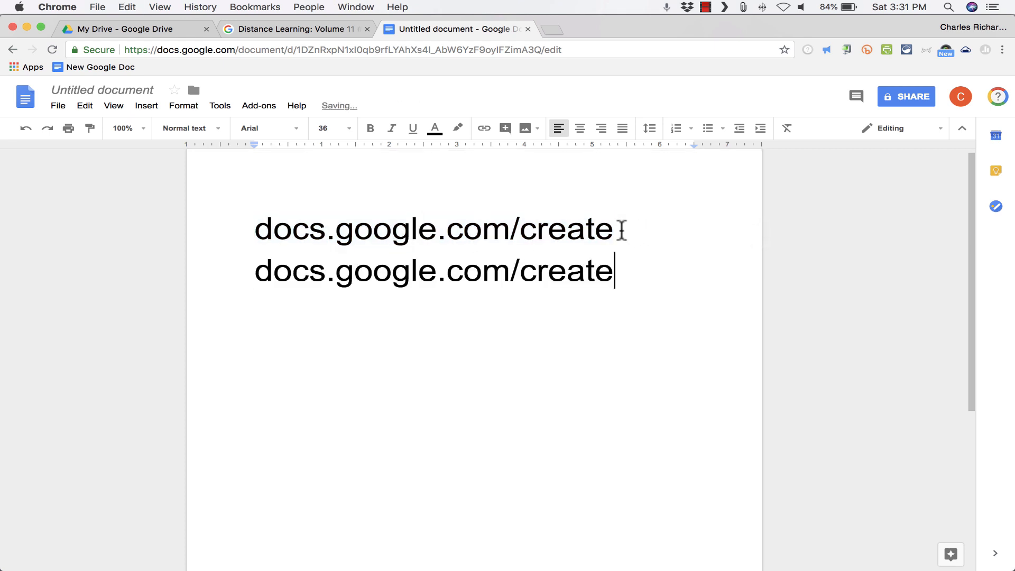
Turn the second line into sheets.google.com/create and select the whole line.
double_click(289, 271)
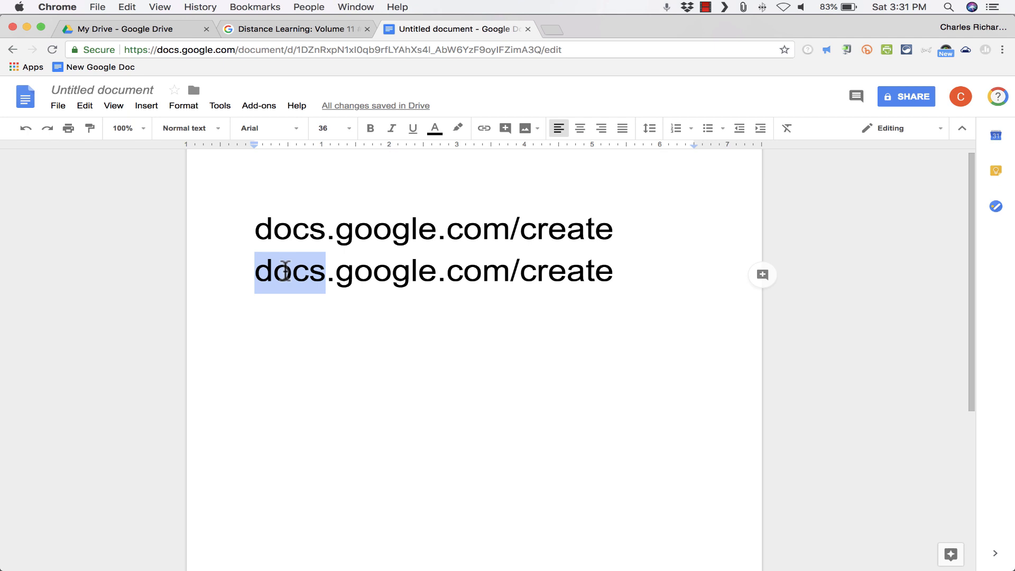
text(sheets)
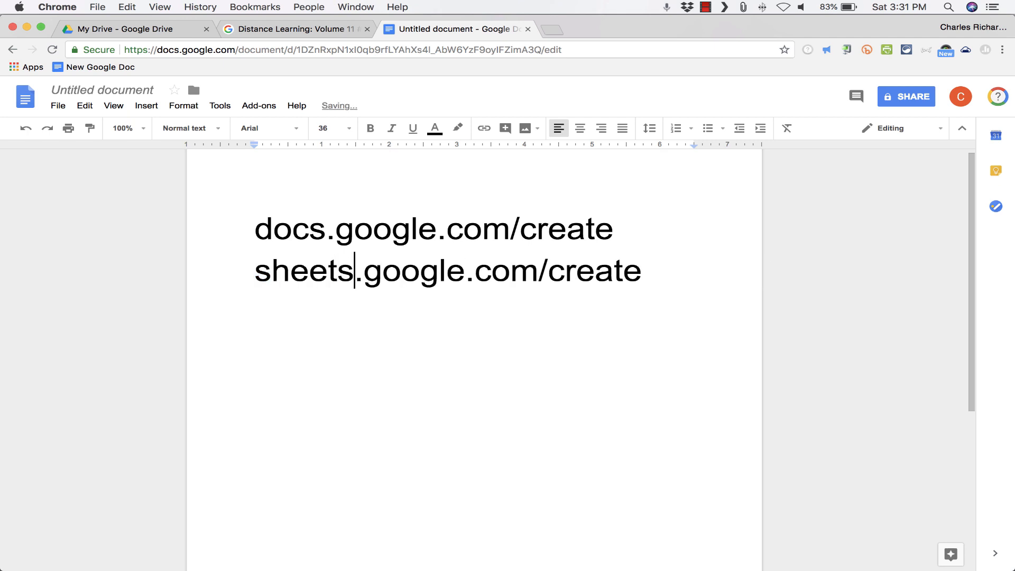
triple_click(447, 270)
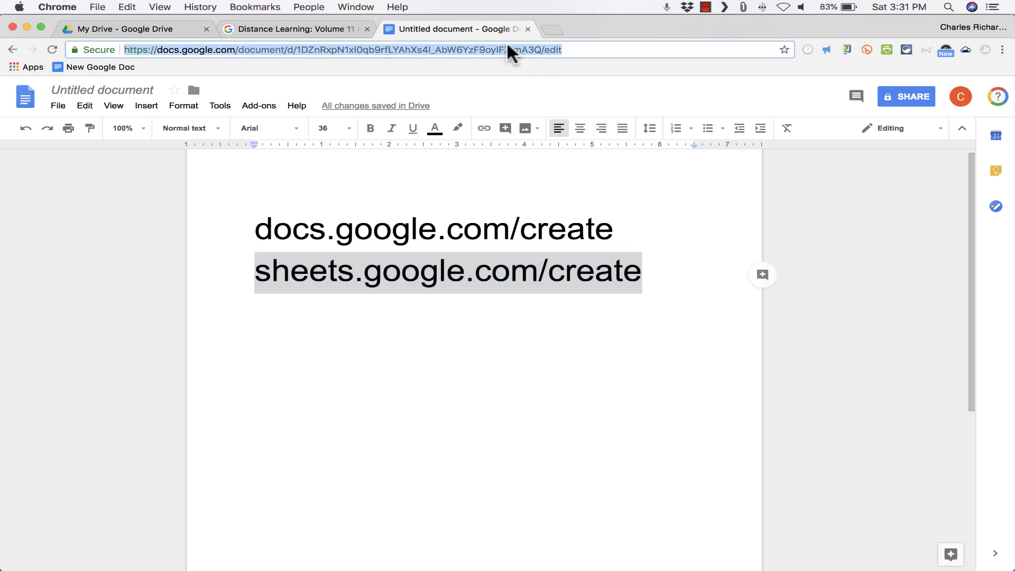
click(448, 270)
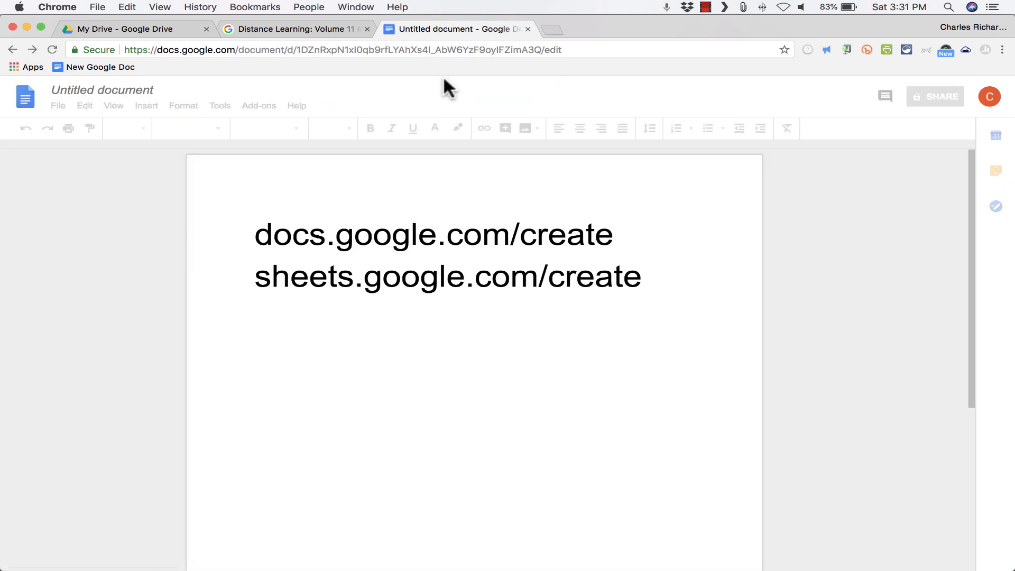
Show Chrome's Bookmarks menu listing the New Google Doc bookmark over the document.
click(256, 235)
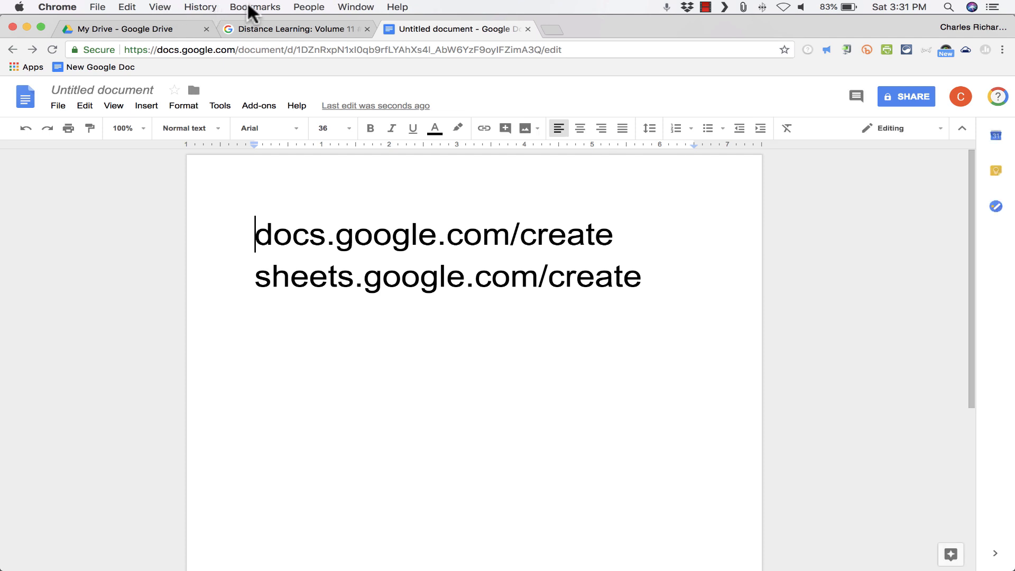
click(255, 7)
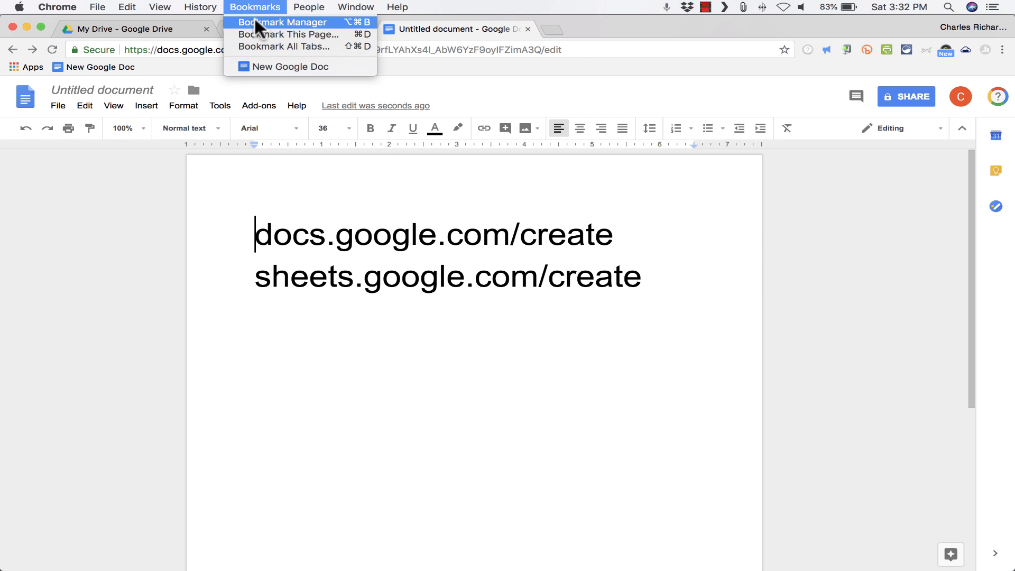
Save a New Google Spreadsheet bookmark pointing to sheets.google.com/create via the Bookmark Manager.
click(284, 21)
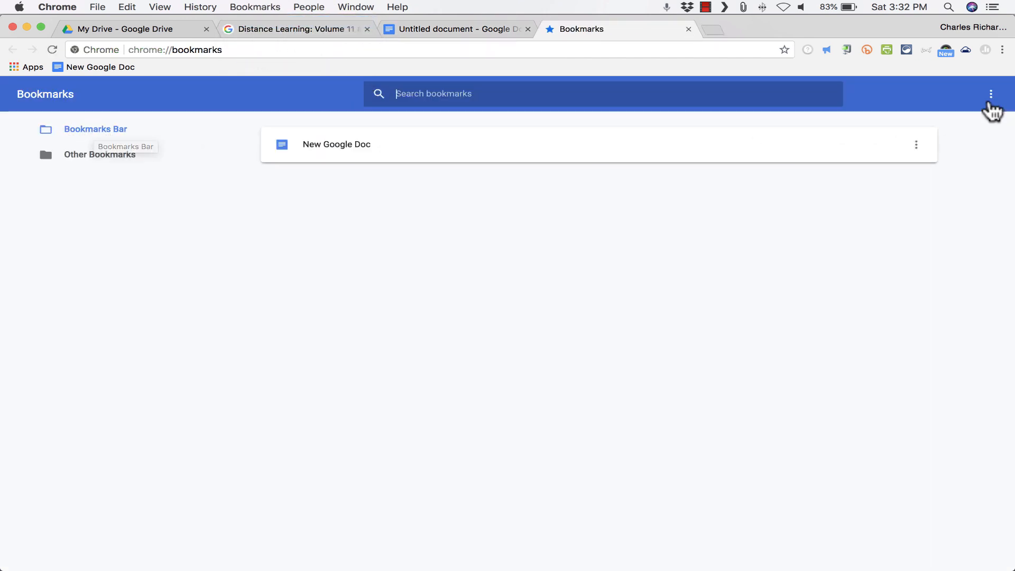
click(991, 93)
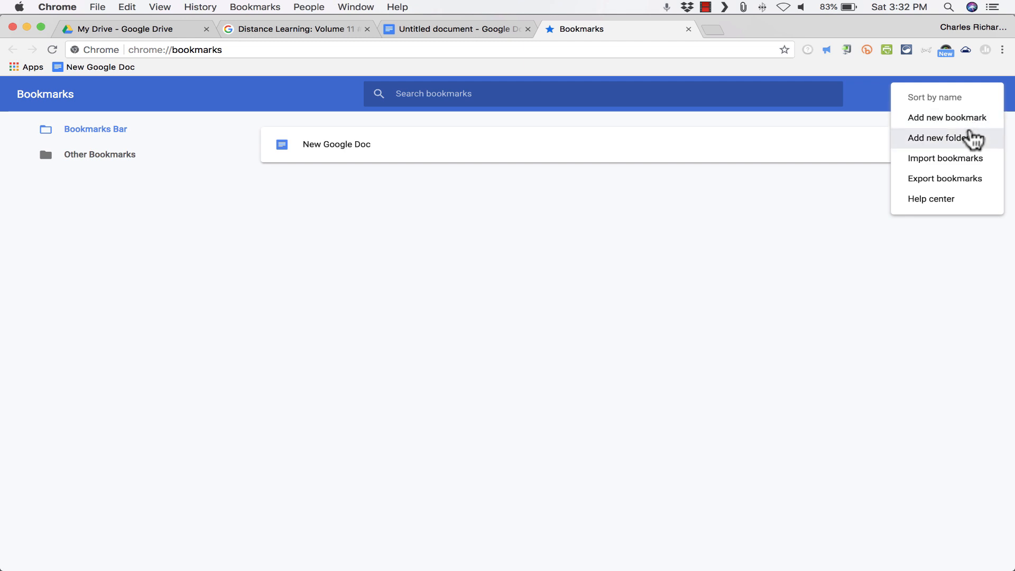
click(948, 118)
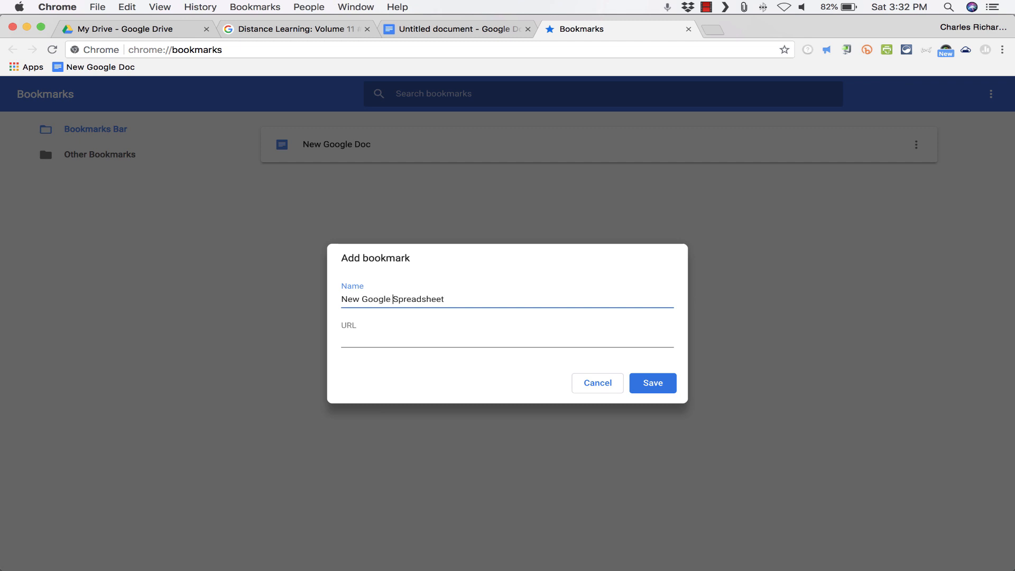
text(sheets.google.com/create)
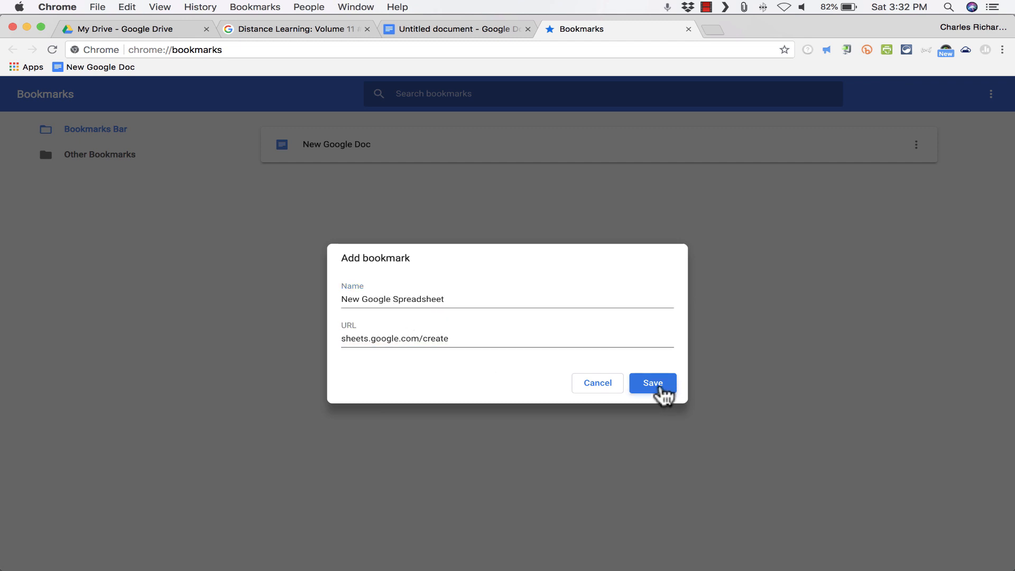
click(653, 383)
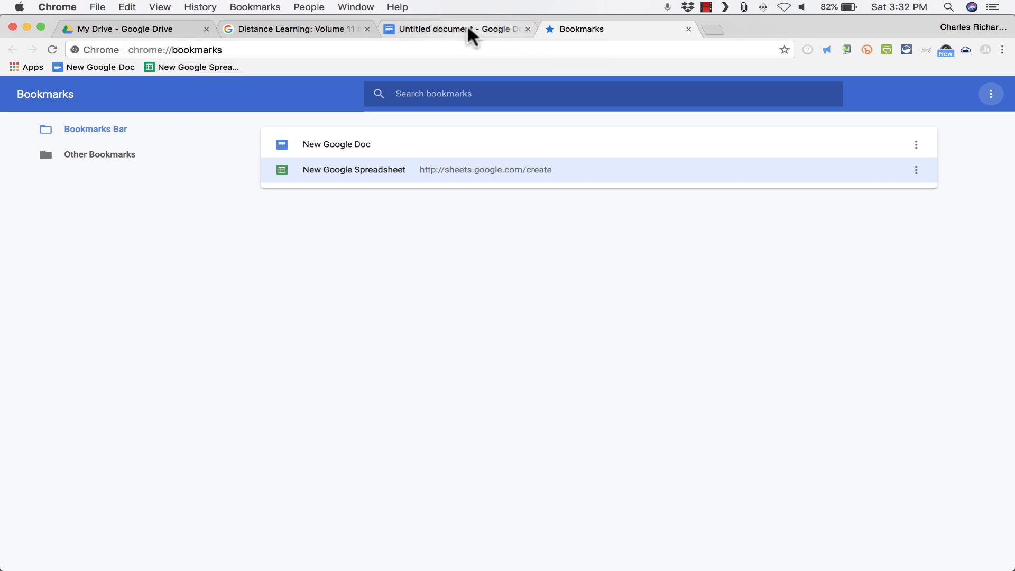
Finish the third line as slides.google.com/create and load it to create an Untitled presentation.
click(454, 29)
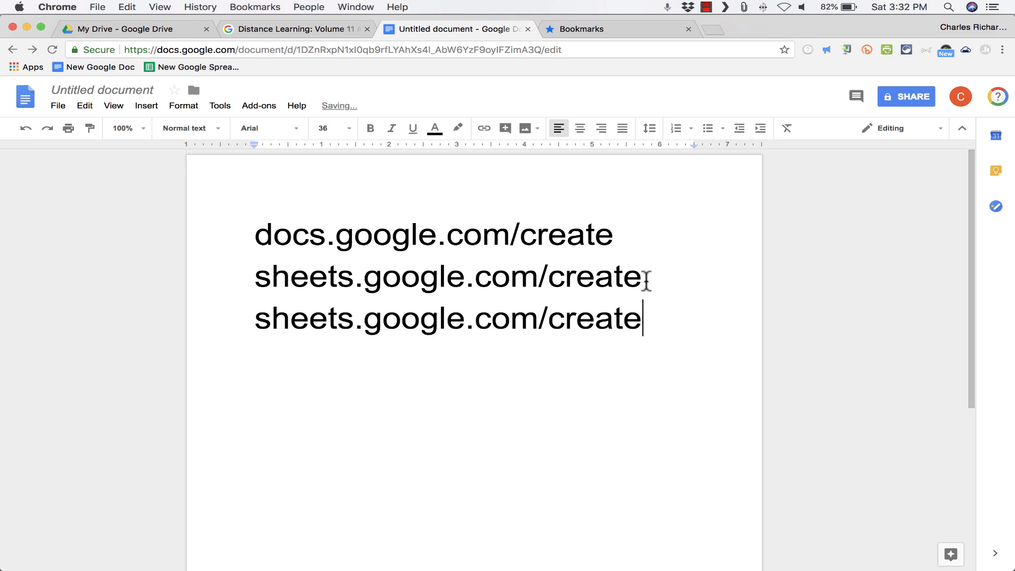
text(slid)
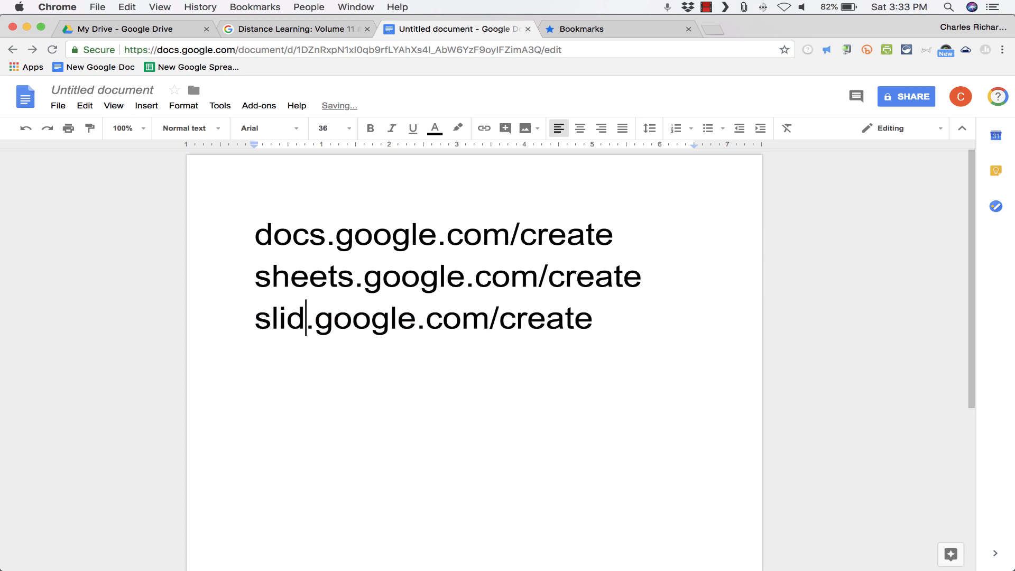
text(es.google.com/create)
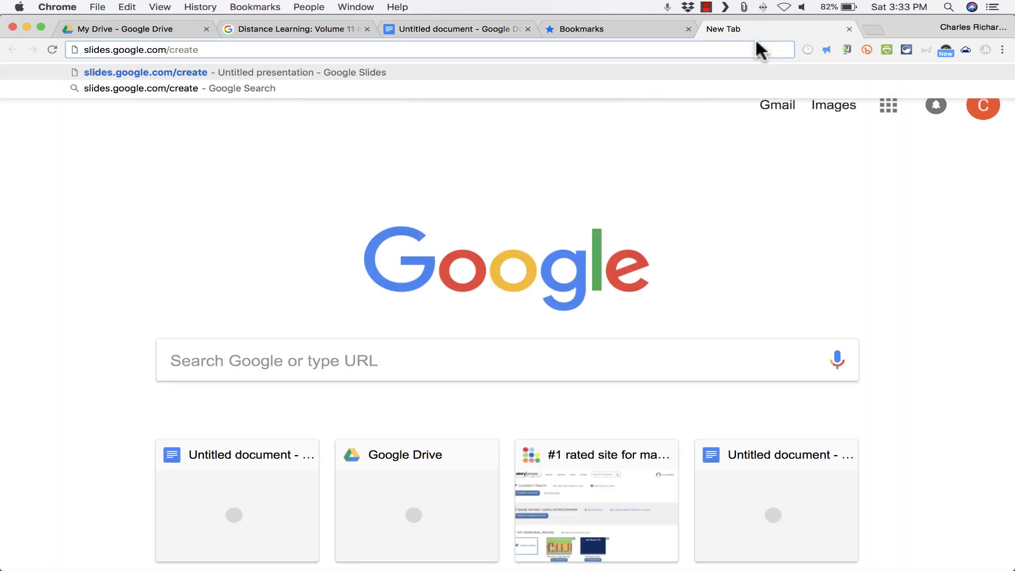
key(Return)
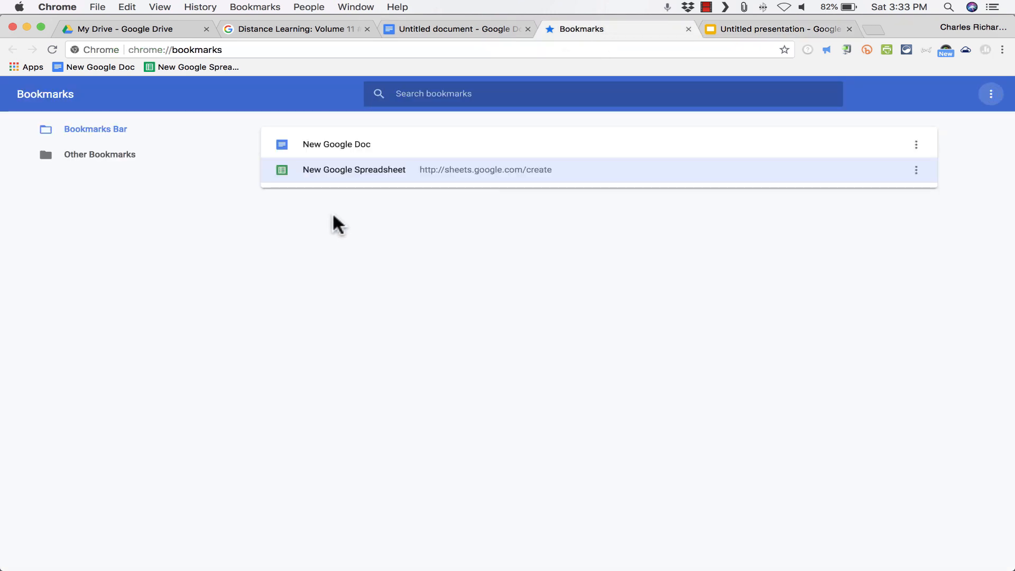
Add a bookmark named New Google Slides Show and move to its URL field.
click(991, 93)
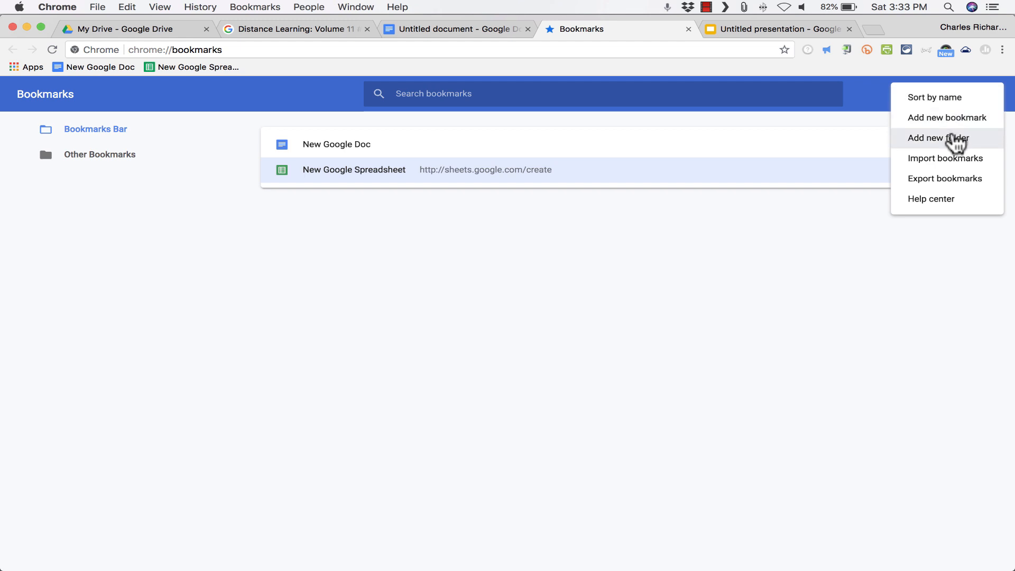
click(947, 117)
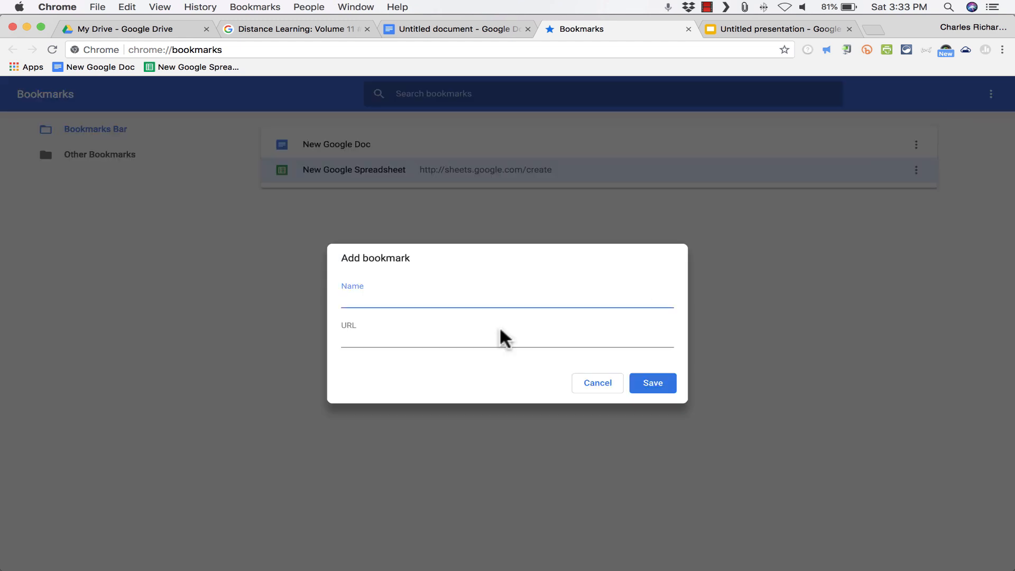
text(New Google S)
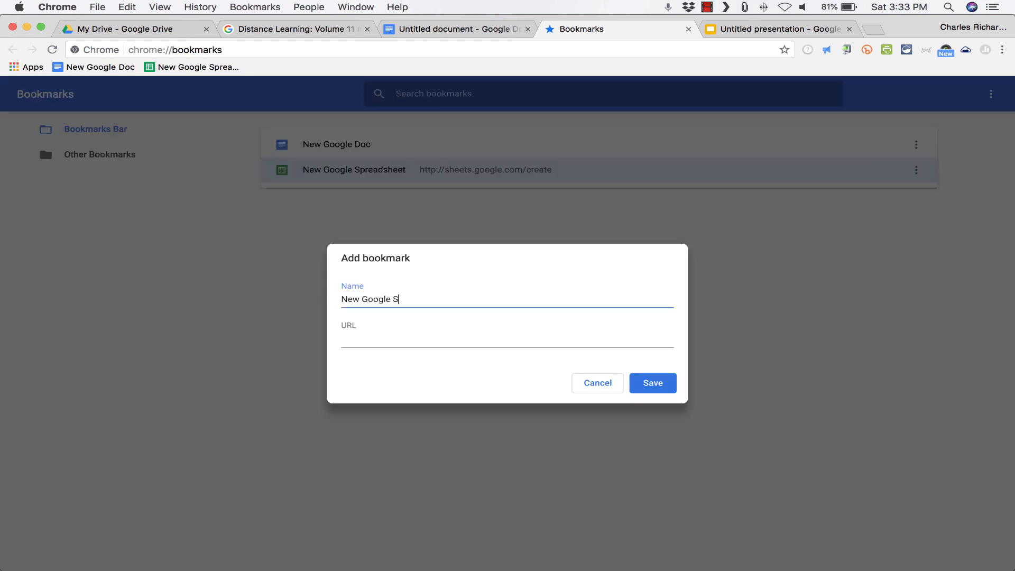
text(lides Show)
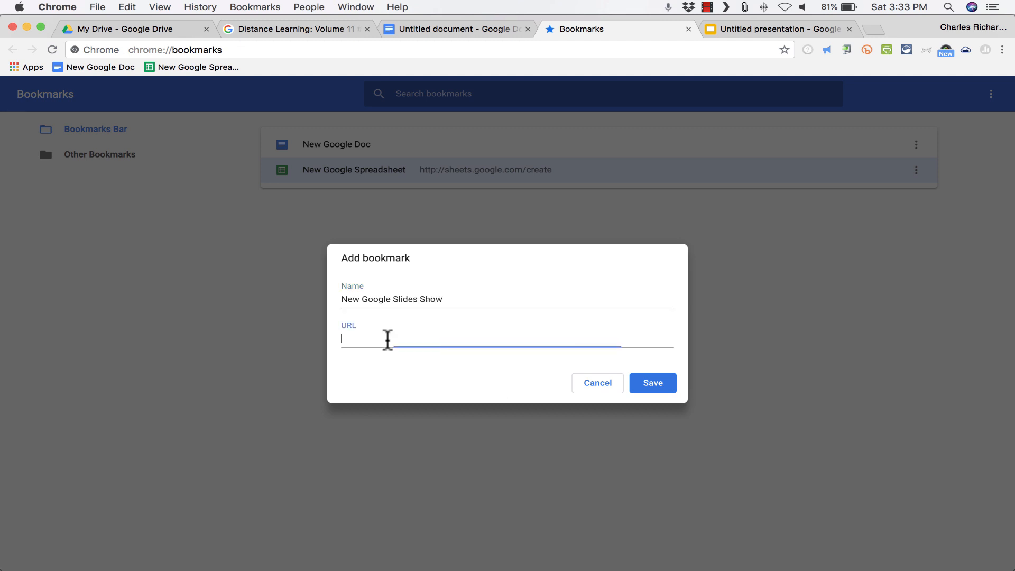
click(652, 383)
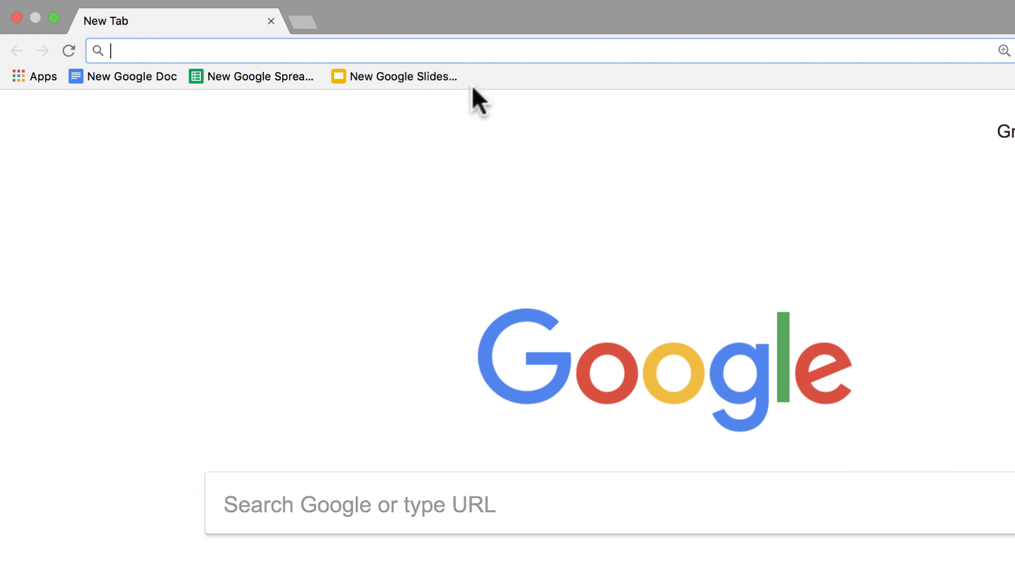
mouse_move(270, 85)
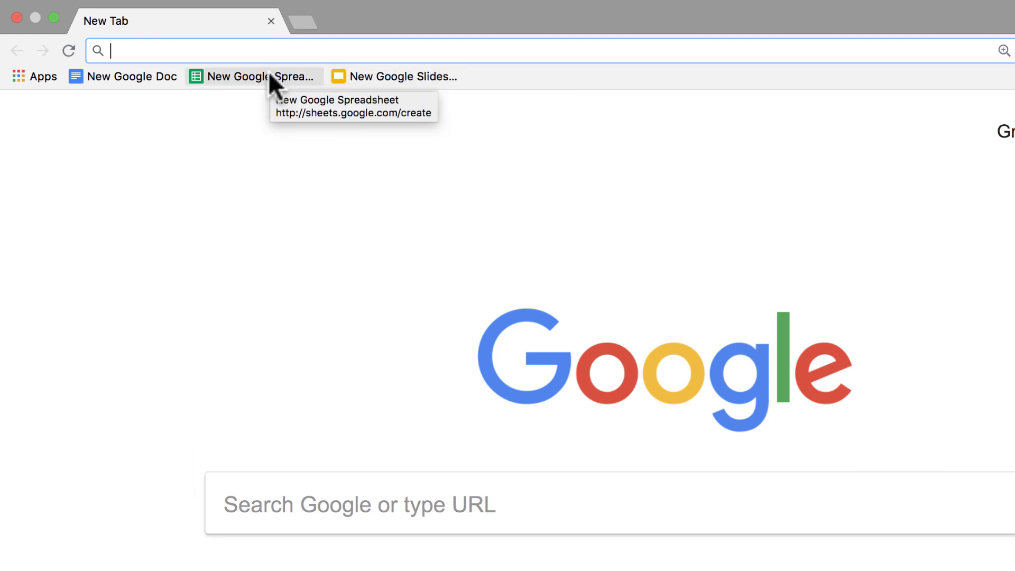
mouse_move(412, 76)
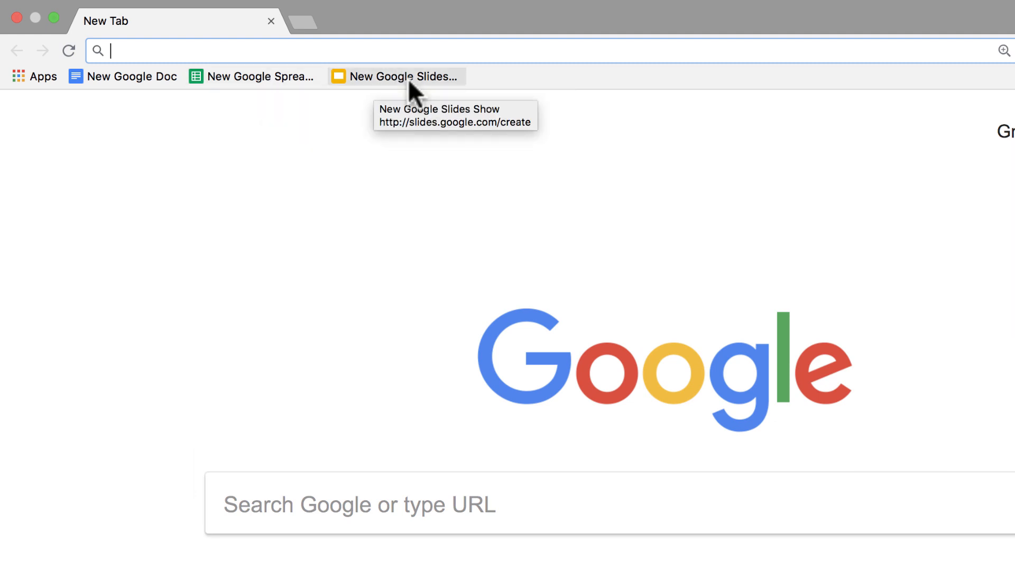
mouse_move(262, 76)
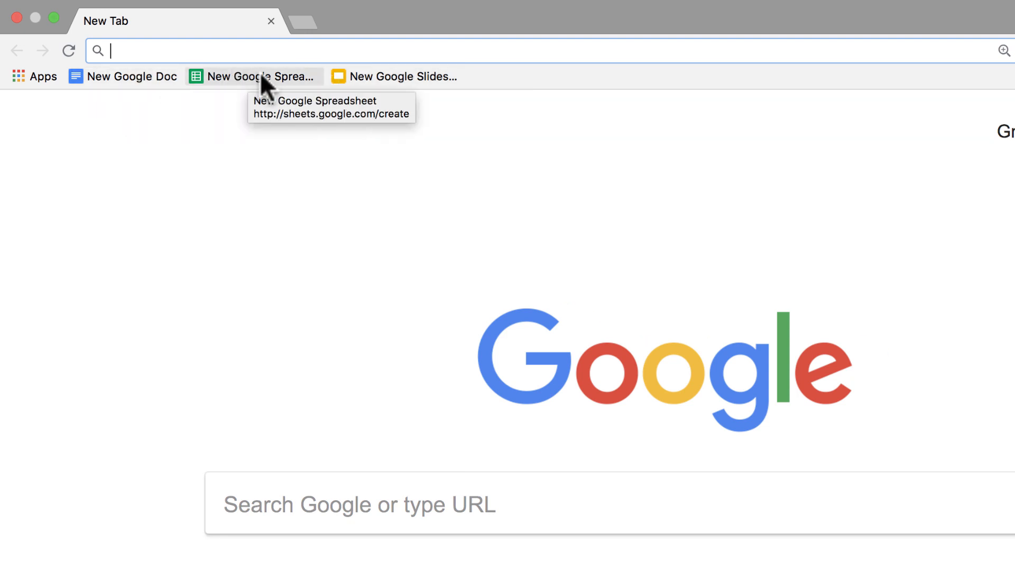
Create a new Untitled spreadsheet from the New Google Spreadsheet bookmark.
click(254, 77)
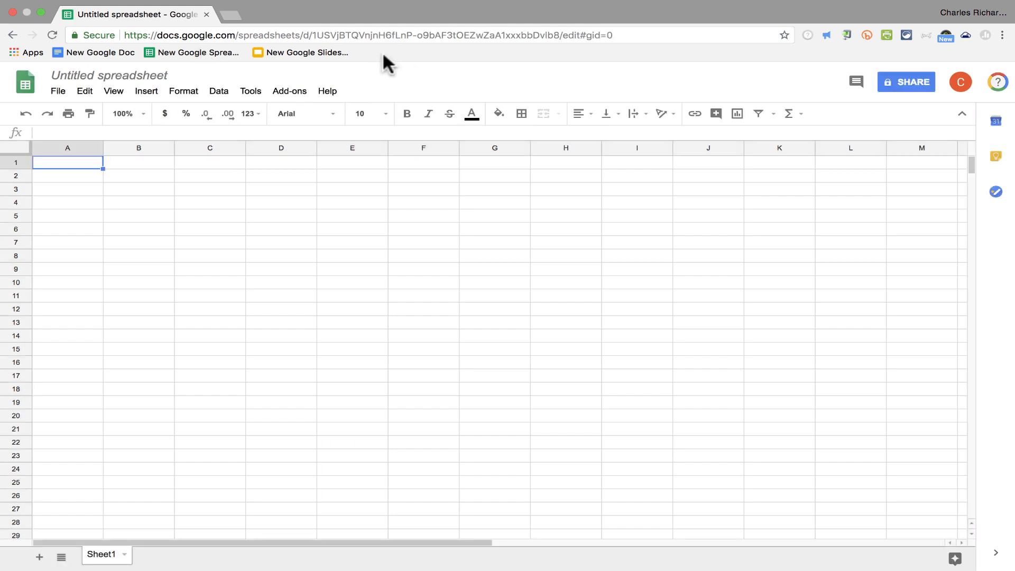
mouse_move(368, 60)
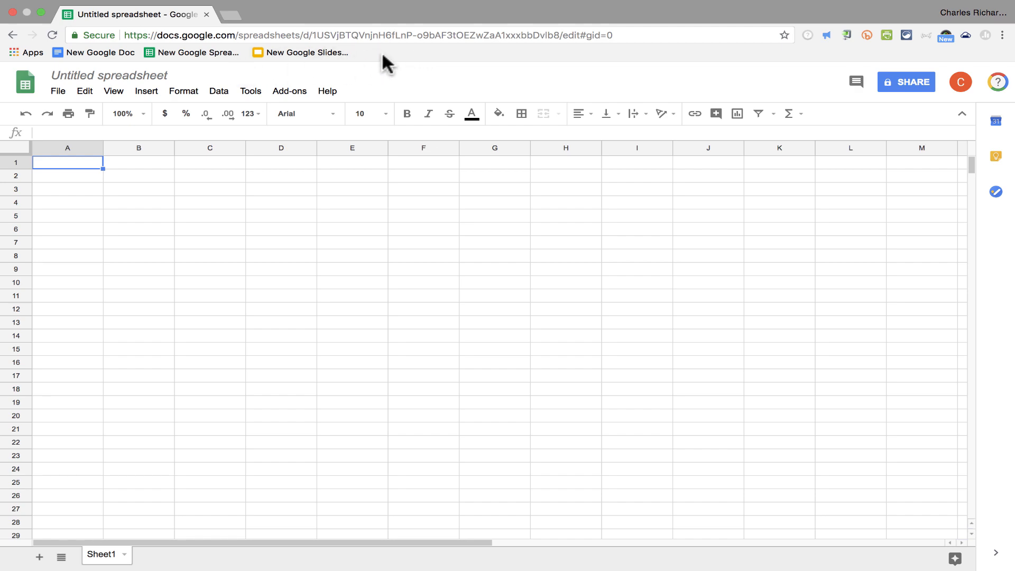
Create a Google Drive folder on the bookmarks bar holding the Doc, Spreadsheet and Slides bookmarks.
right_click(385, 53)
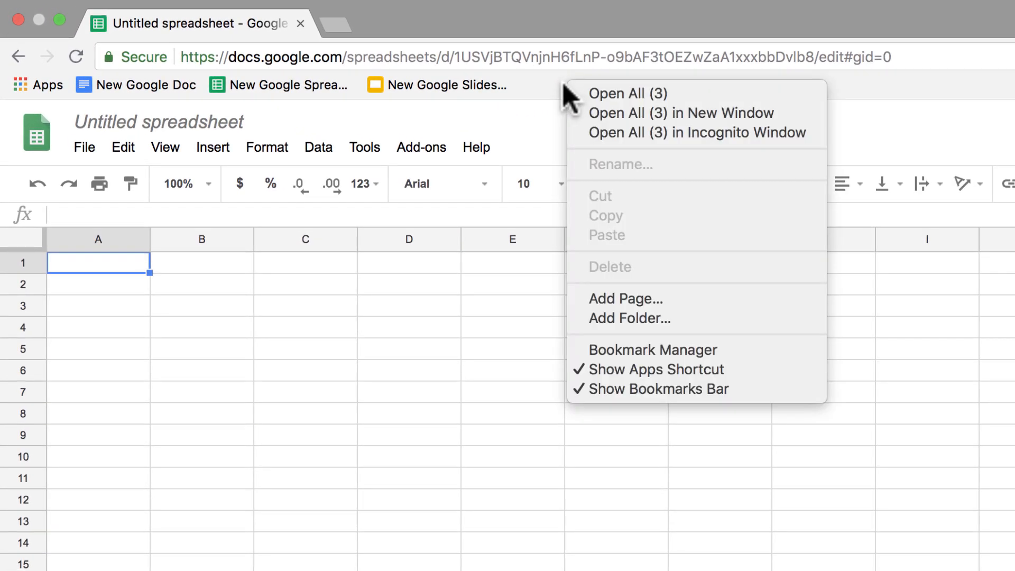
mouse_move(628, 318)
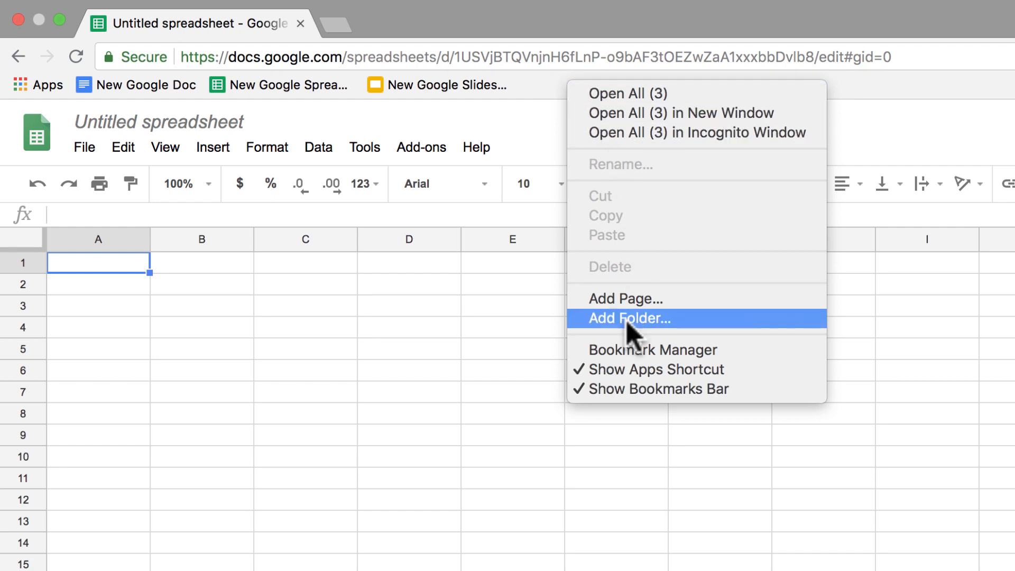
click(628, 318)
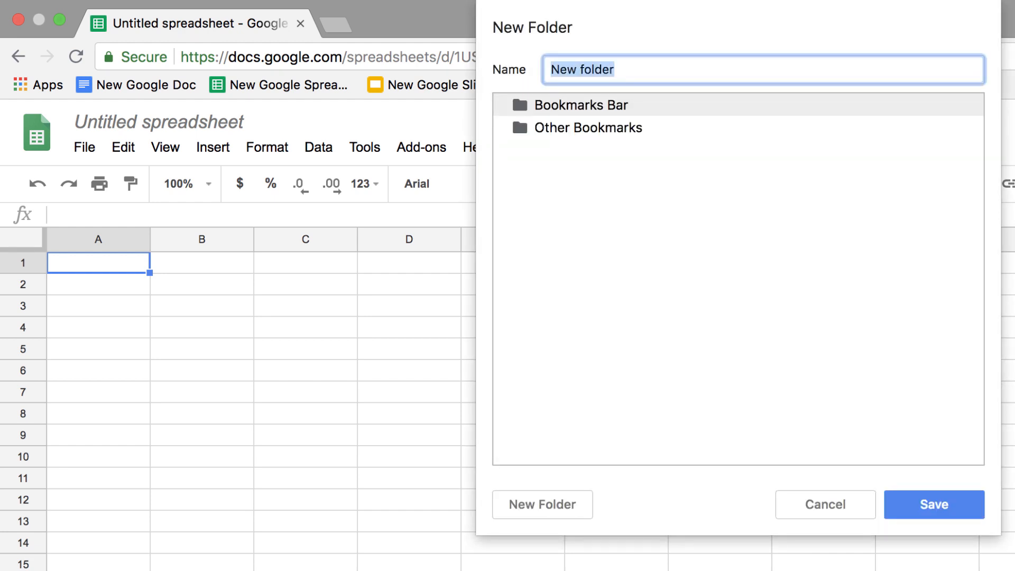
text(Google Drive)
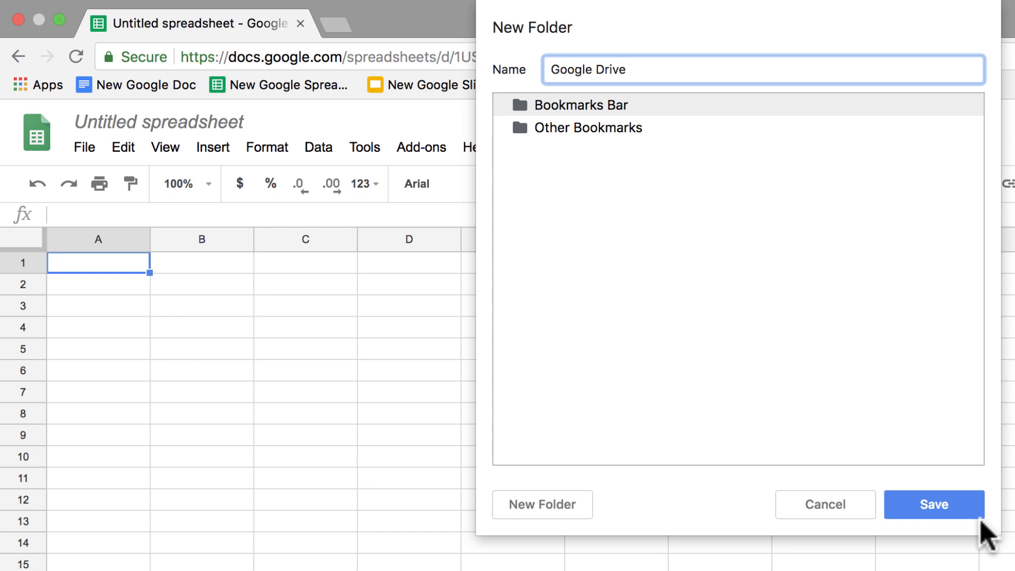
click(933, 504)
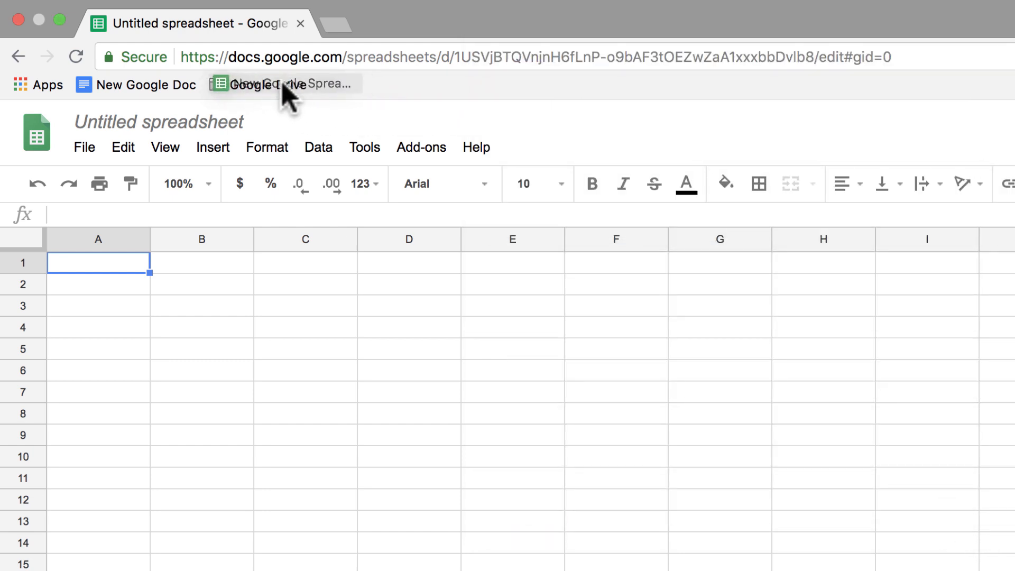
click(125, 85)
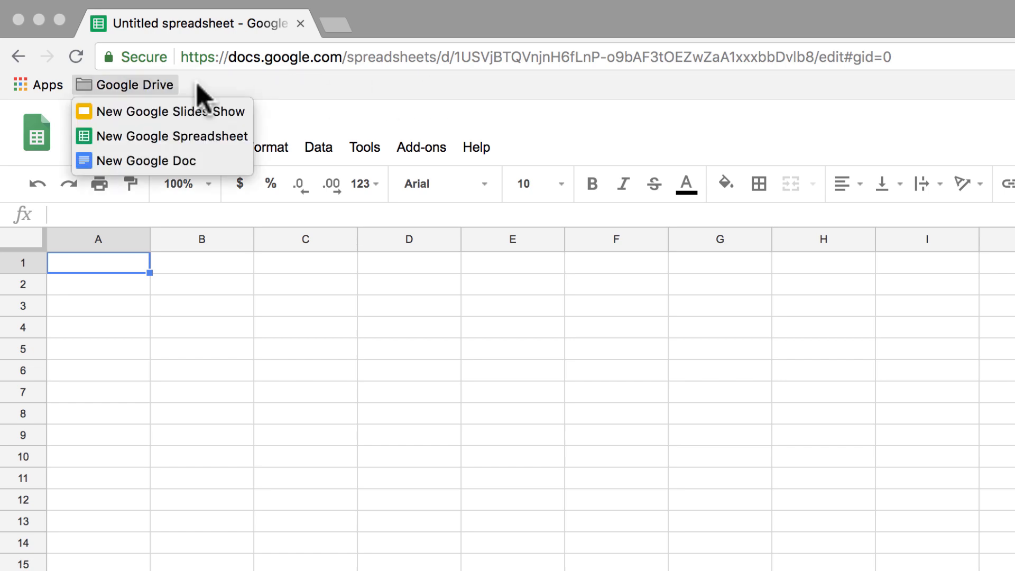
mouse_move(126, 97)
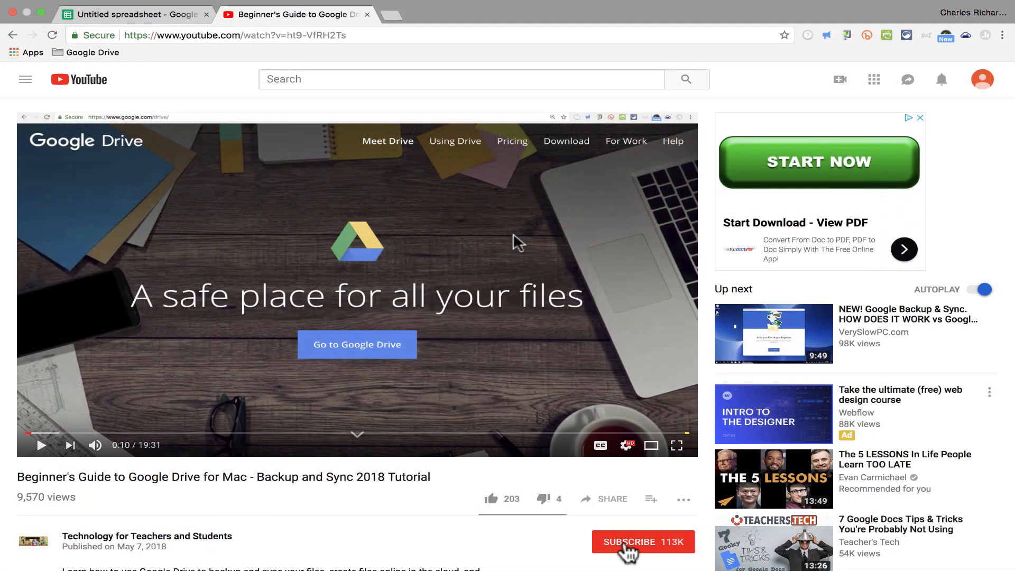
Subscribe to the channel of the Google Drive for Mac tutorial video.
click(642, 541)
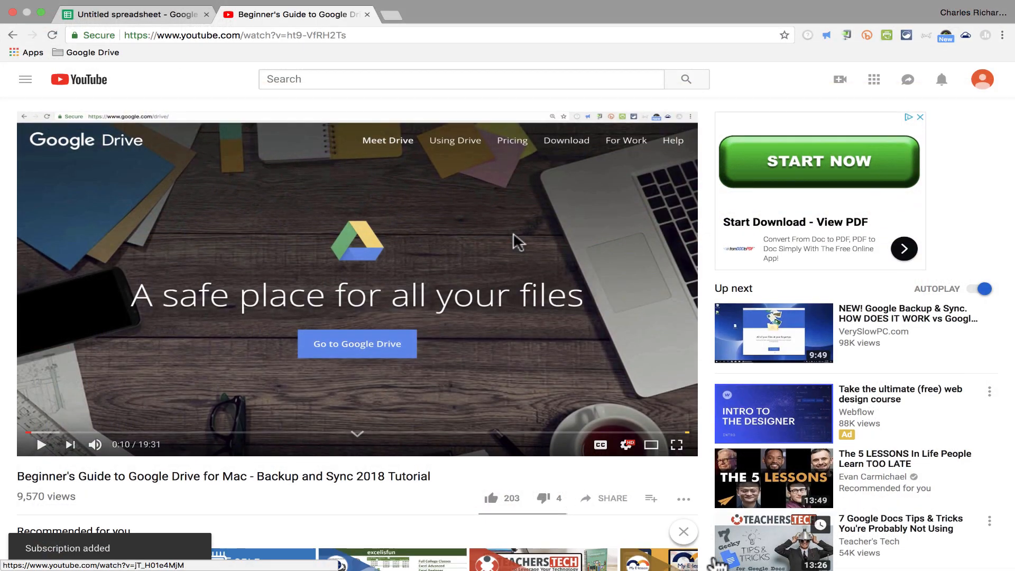
scroll(down, 3)
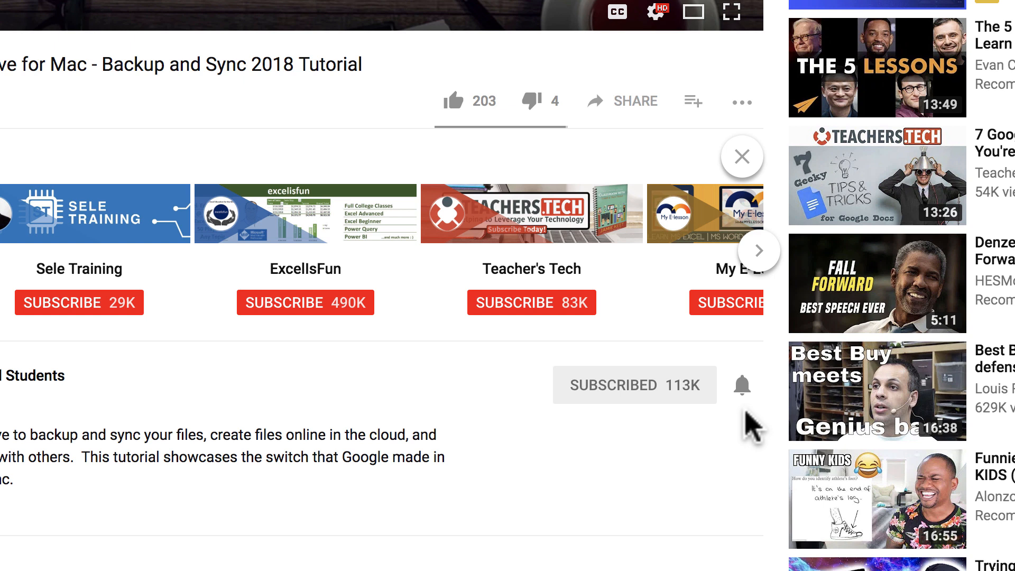